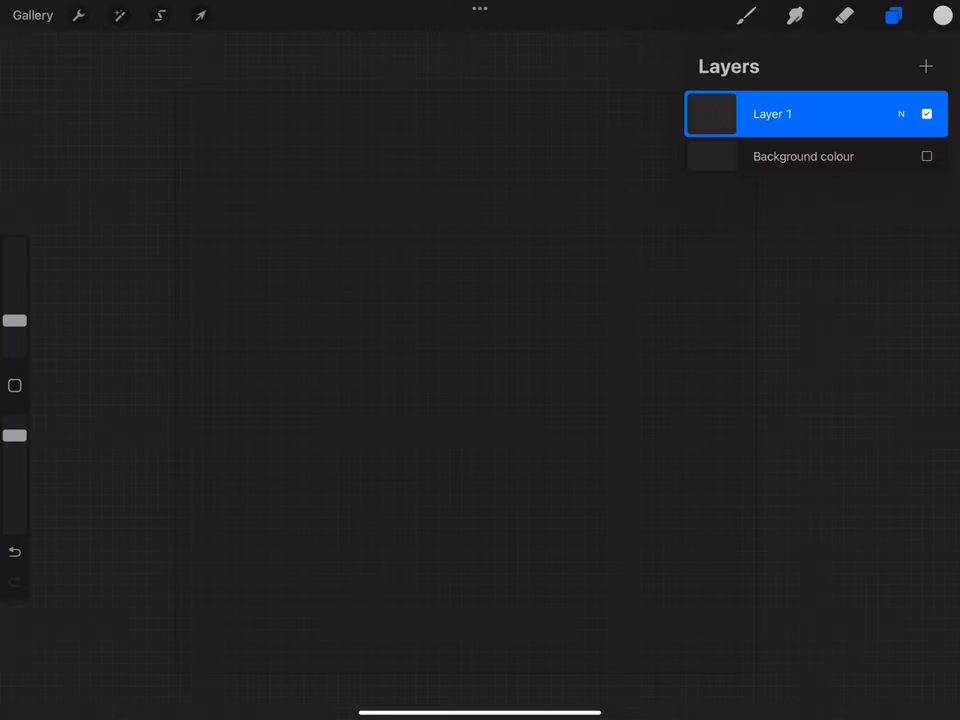
# Add a text box via Actions > Add and begin typing HAPPY NEW YEAR.
pyautogui.click(80, 16)
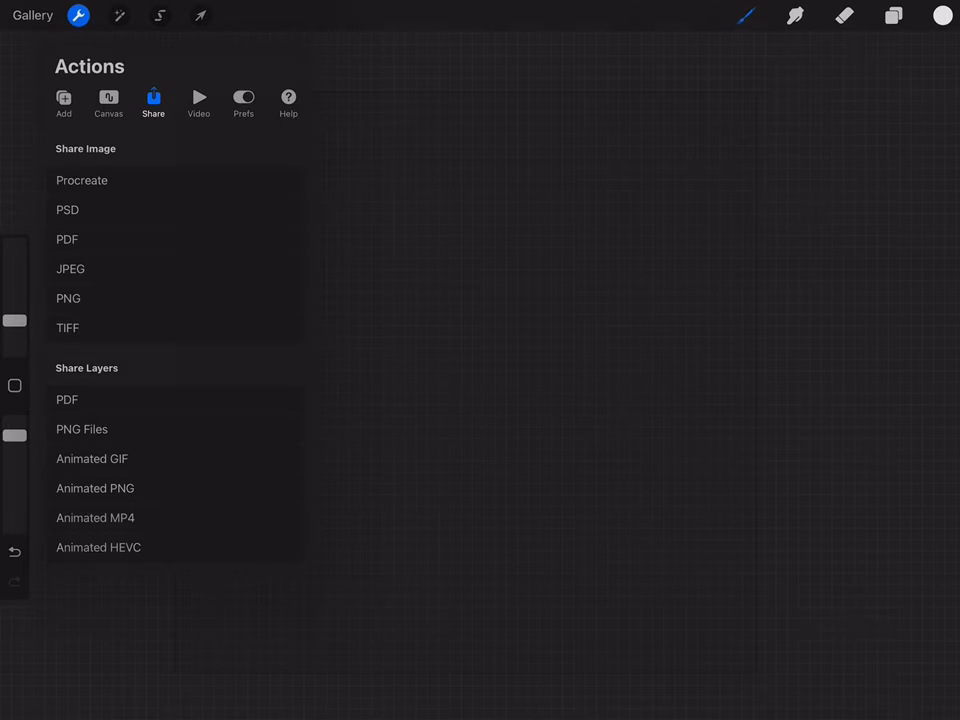
pyautogui.click(64, 100)
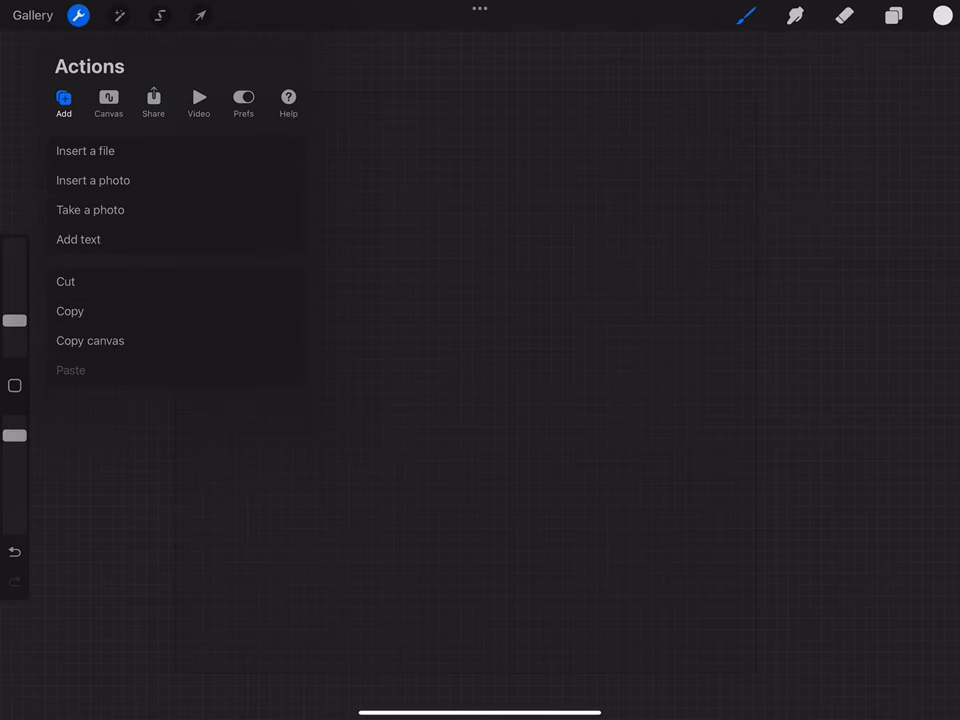
pyautogui.click(78, 240)
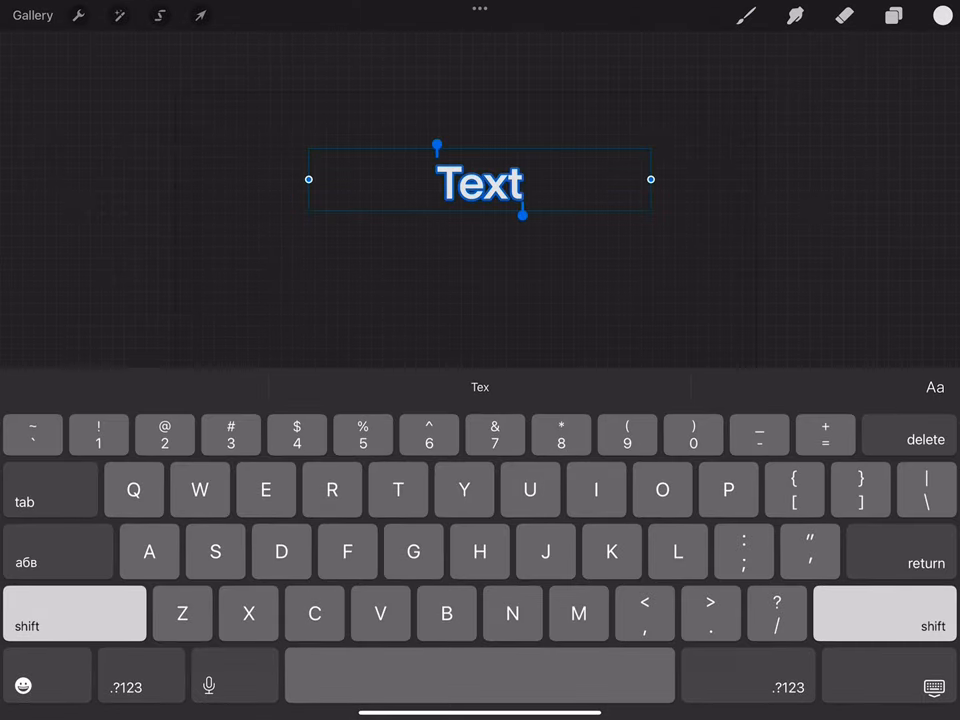
pyautogui.write('HAPPY NEW YEAR')
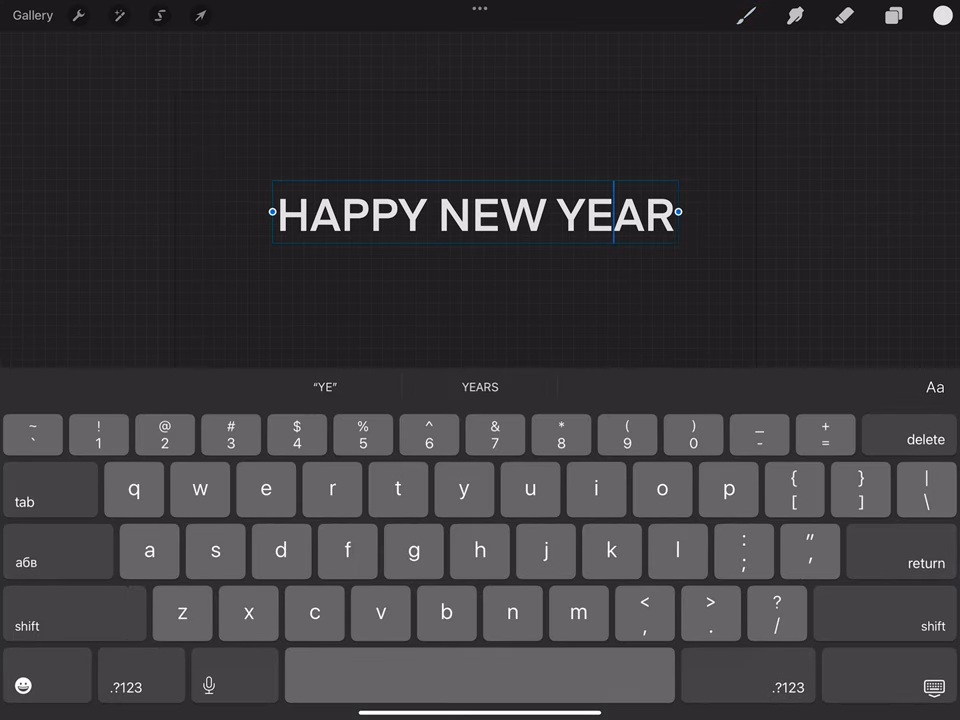
# Move the HAPPY NEW YEAR lettering down toward the canvas centre with Transform.
pyautogui.click(200, 16)
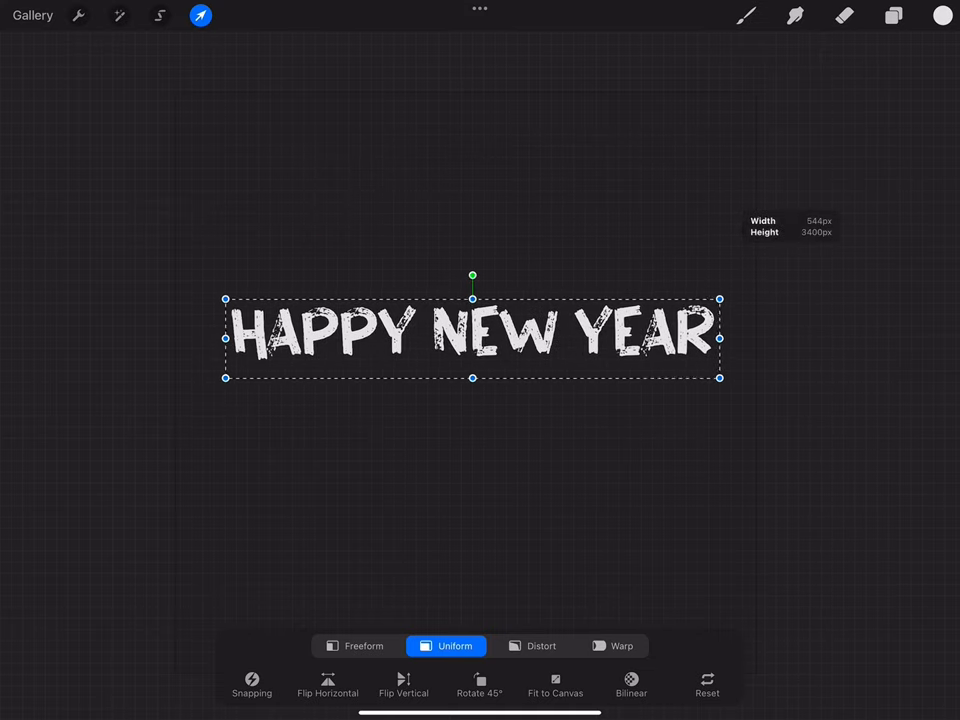
pyautogui.moveTo(472, 336); pyautogui.dragTo(468, 376)
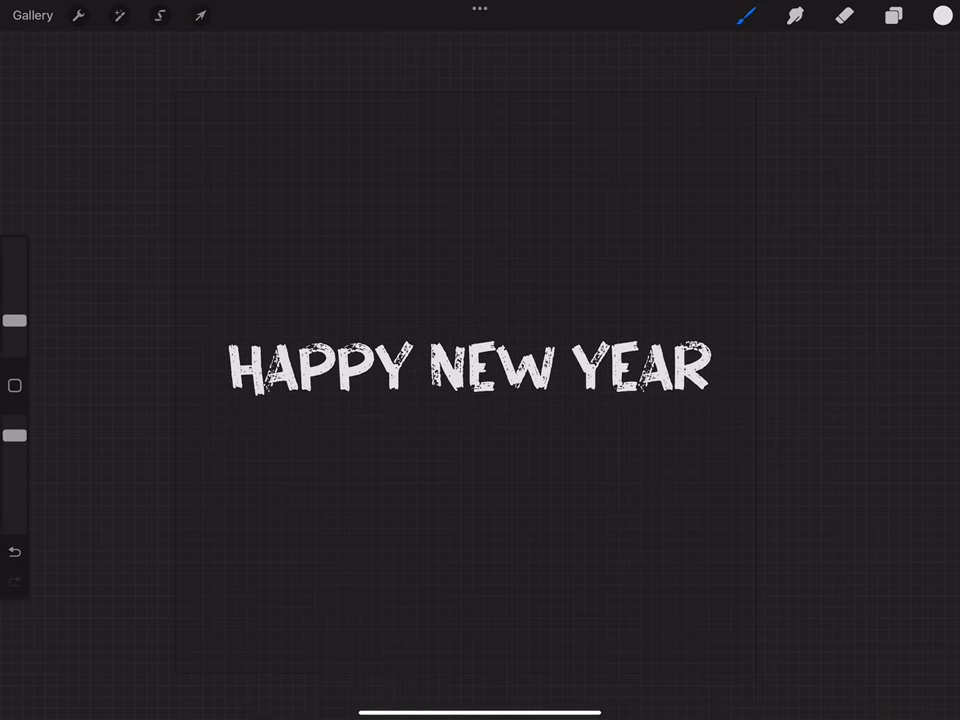
# Share the HAPPY NEW YEAR artwork as a PNG image from the Actions menu.
pyautogui.click(80, 16)
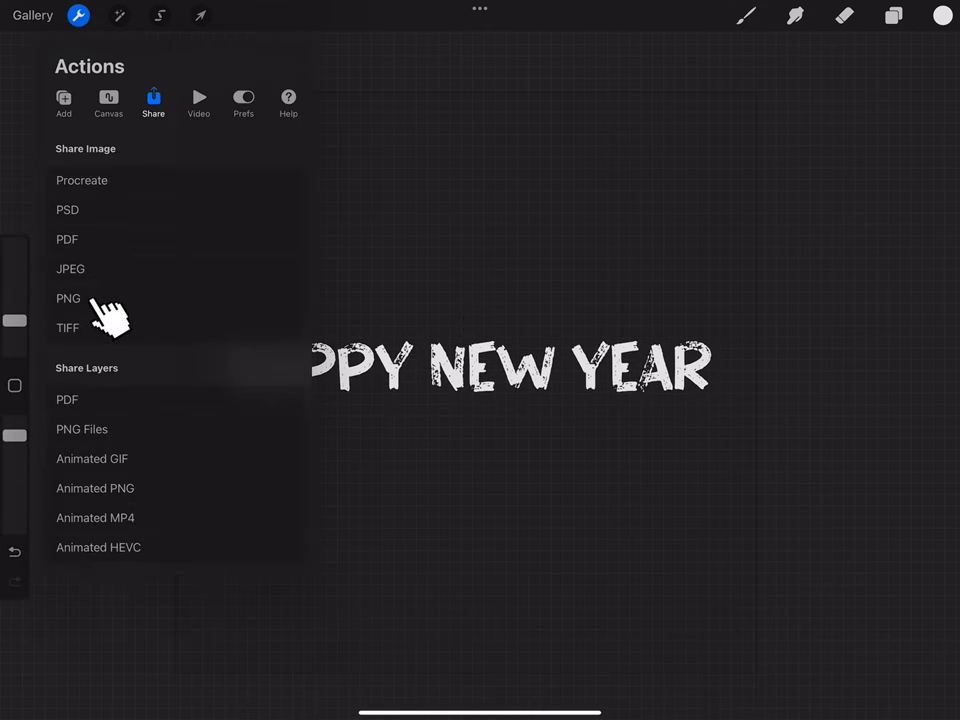
pyautogui.click(68, 298)
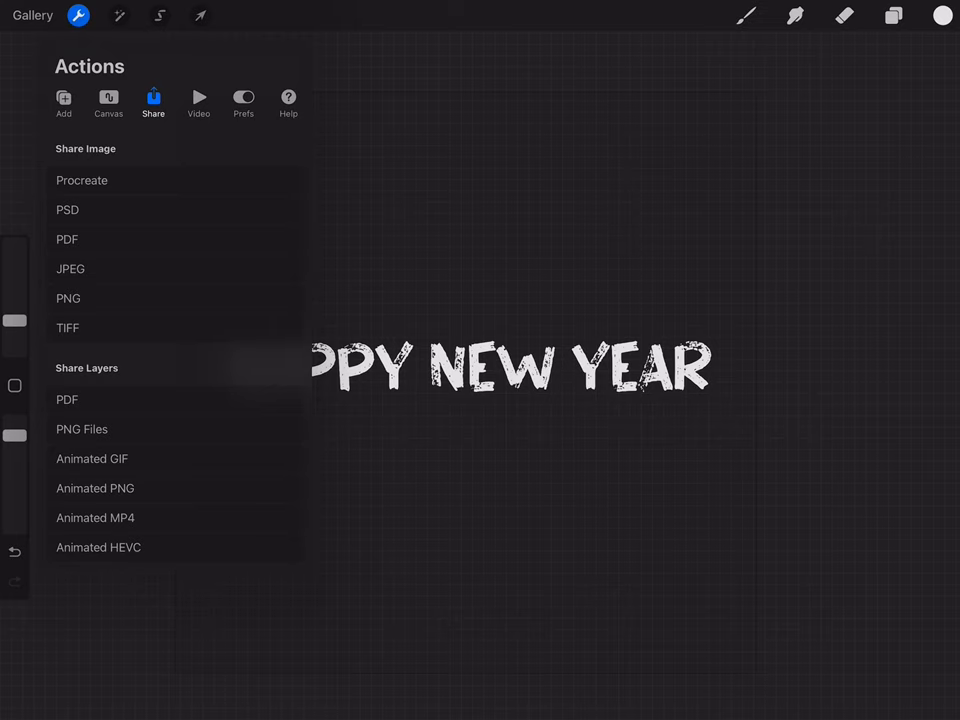
# Add a 2024 text box, set it in the Impact font and confirm the change.
pyautogui.click(892, 16)
pyautogui.write('2024')
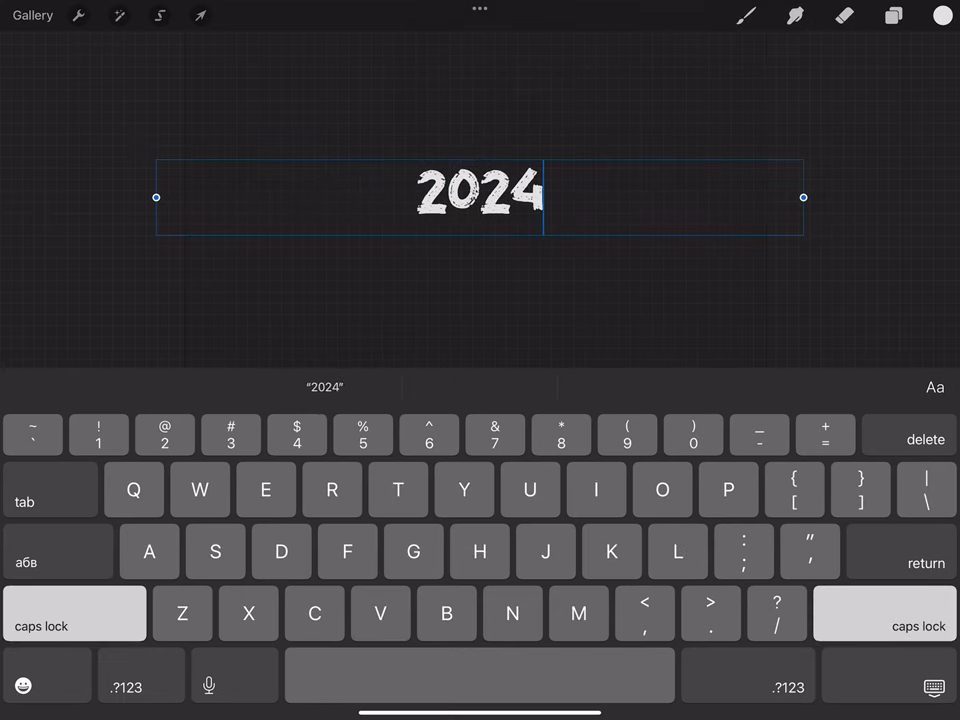
pyautogui.click(936, 388)
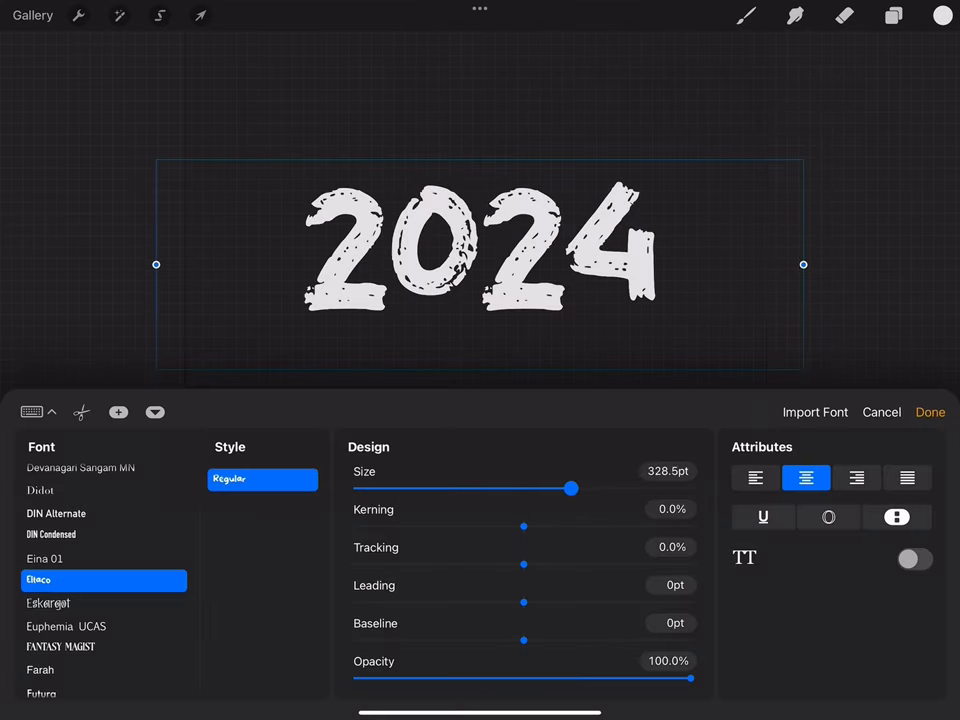
pyautogui.click(928, 412)
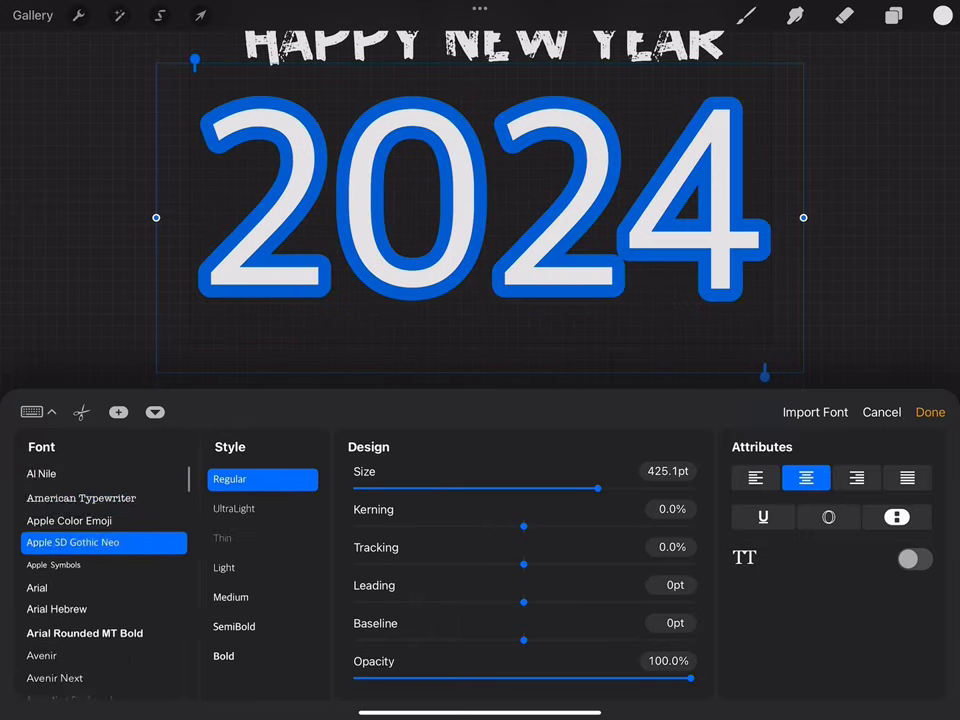
pyautogui.click(42, 580)
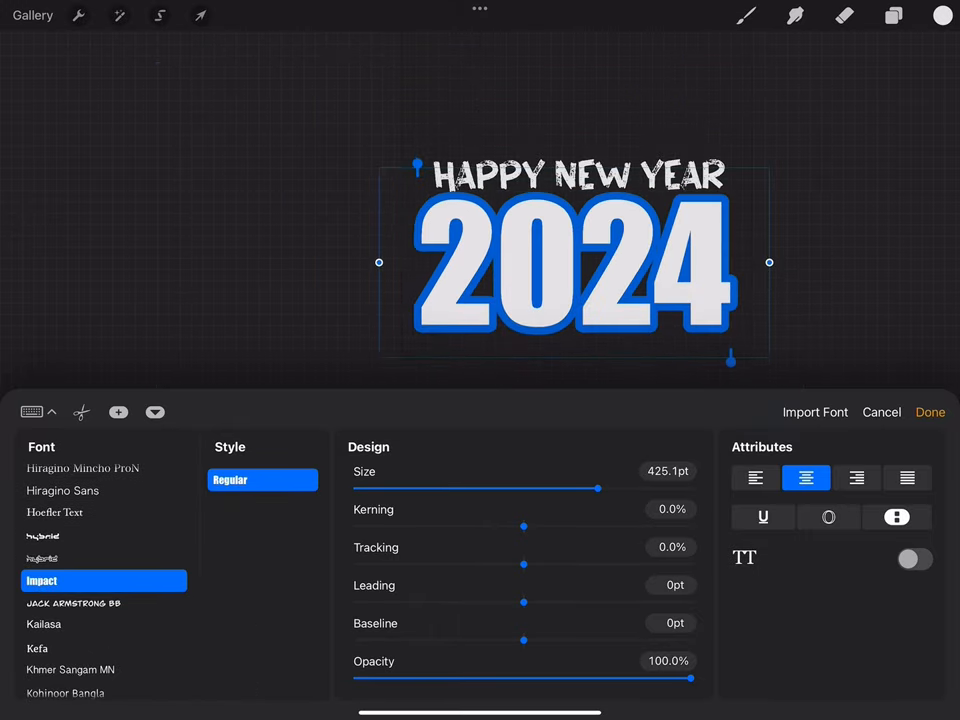
pyautogui.click(78, 16)
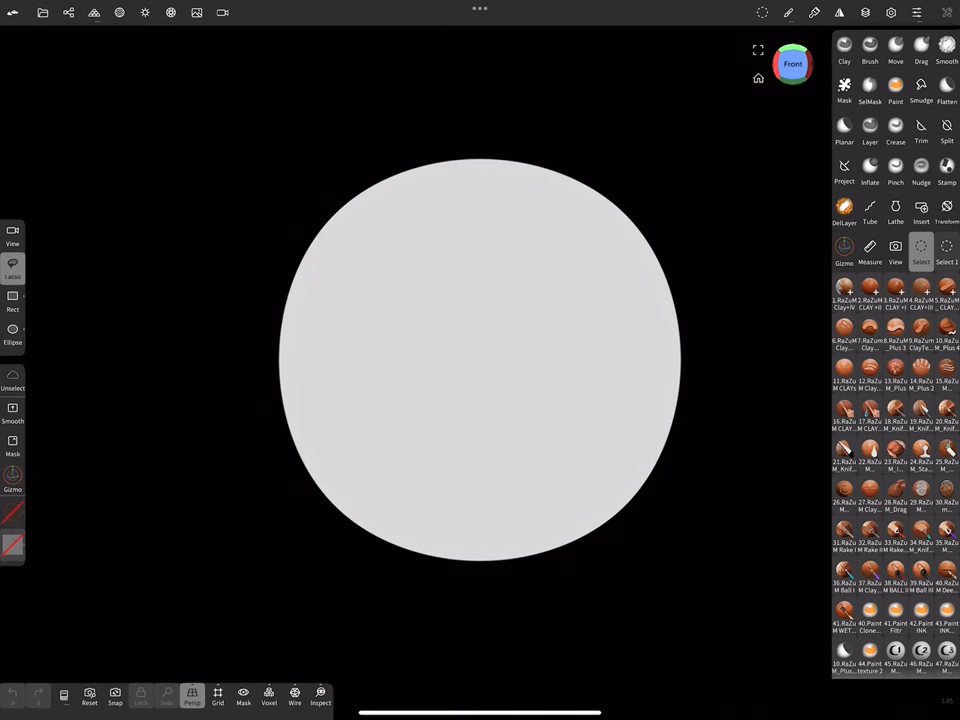
# Browse the shading and environment settings before clearing the default sphere.
pyautogui.click(144, 12)
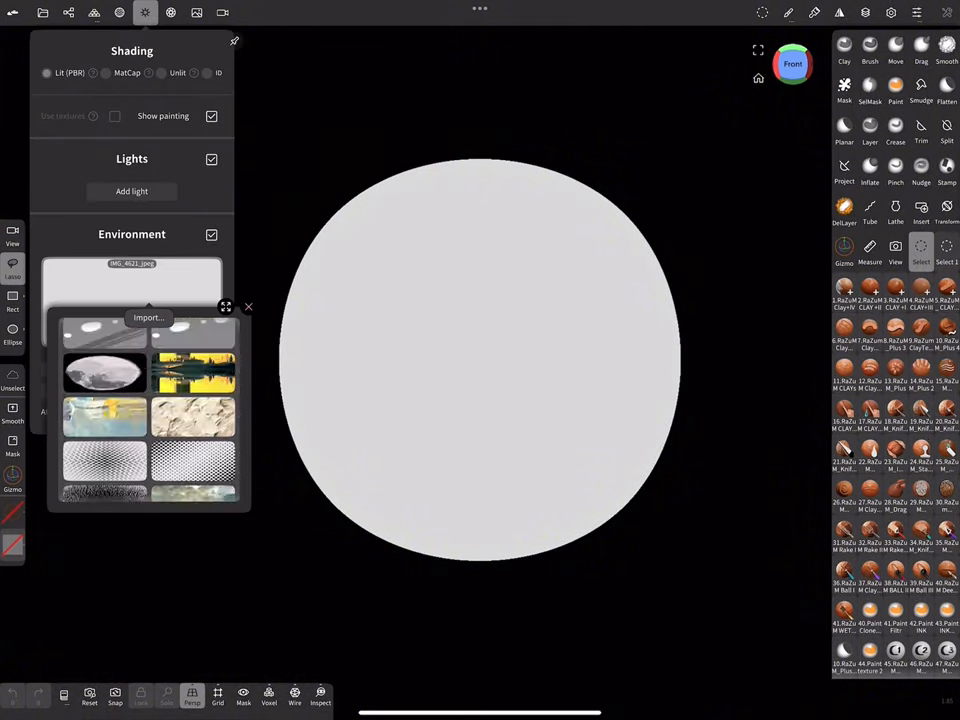
pyautogui.scroll(-3)
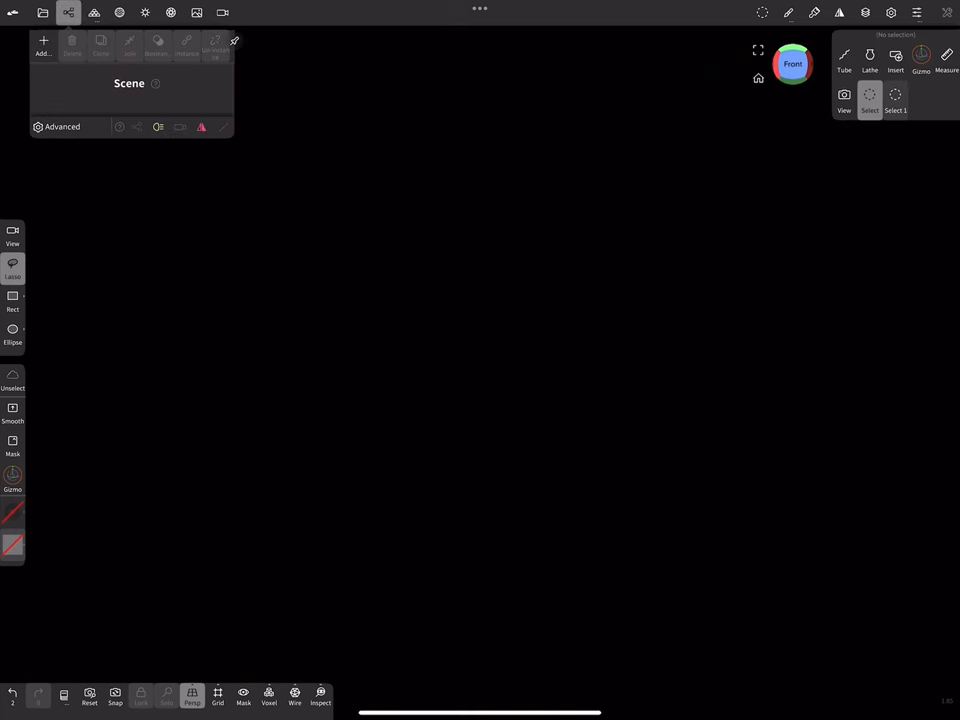
# Add a Box primitive and flatten it into a thin rectangular panel.
pyautogui.click(44, 44)
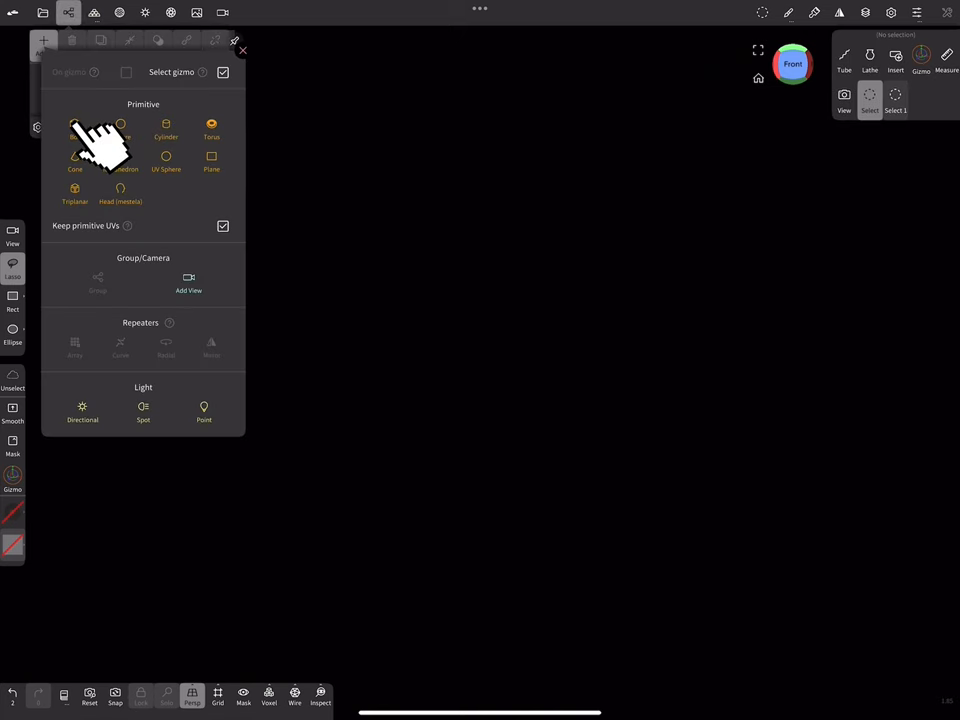
pyautogui.click(76, 128)
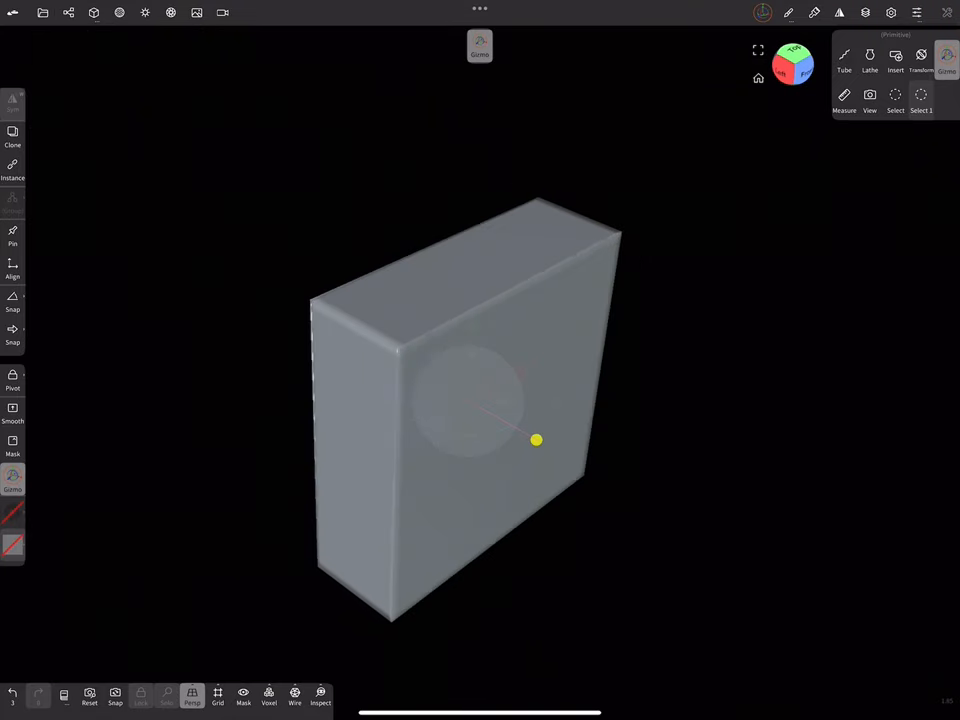
pyautogui.click(792, 66)
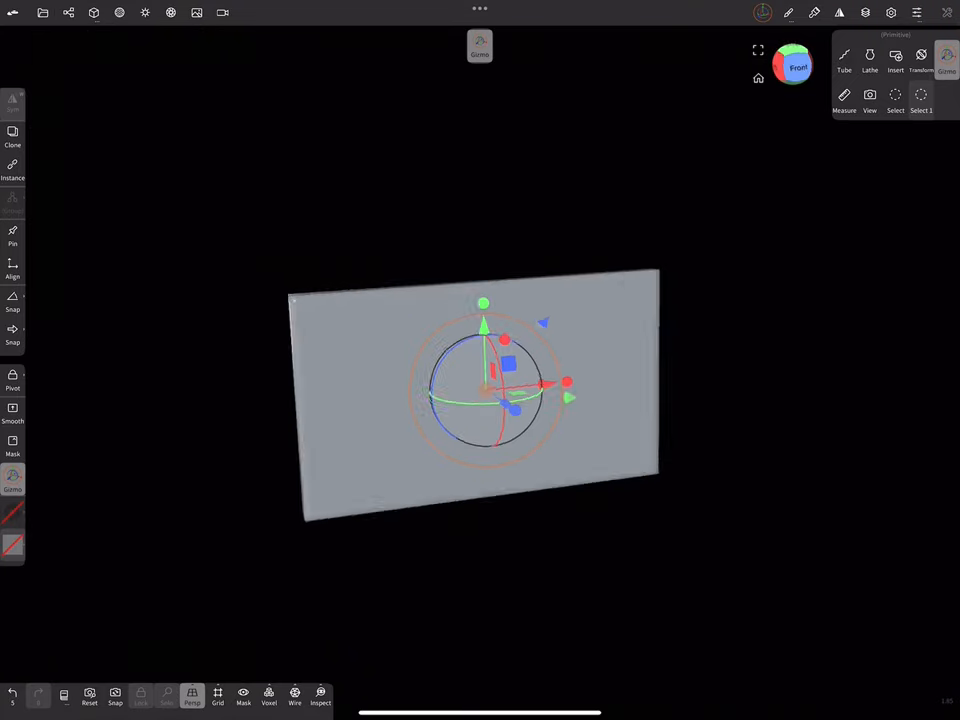
pyautogui.click(792, 64)
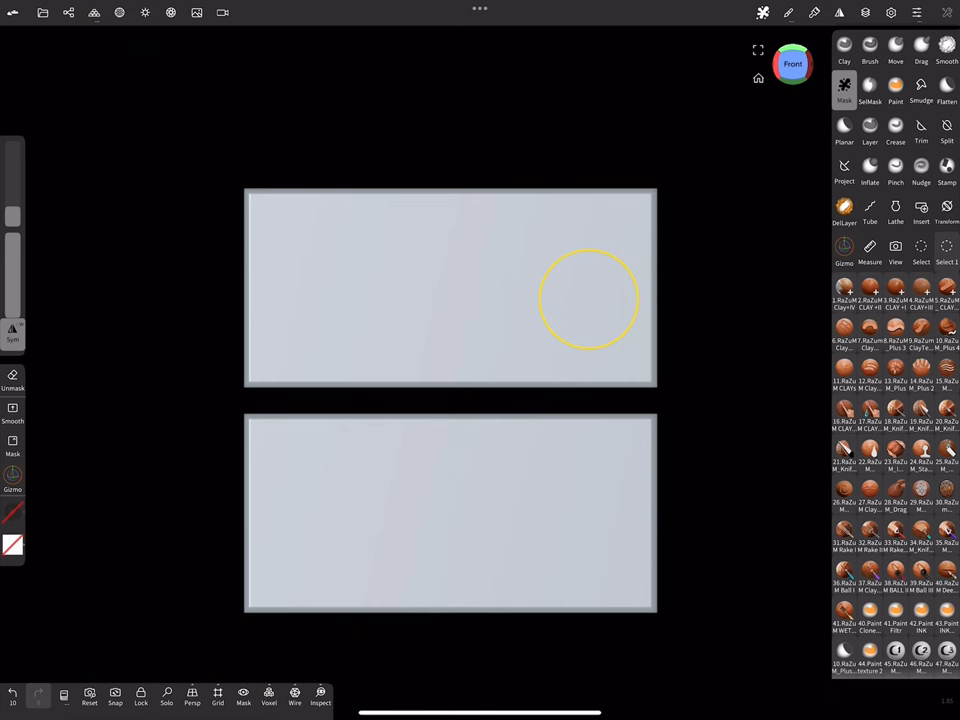
# Import the 2024 image from Photos and use it as the brush alpha.
pyautogui.click(868, 90)
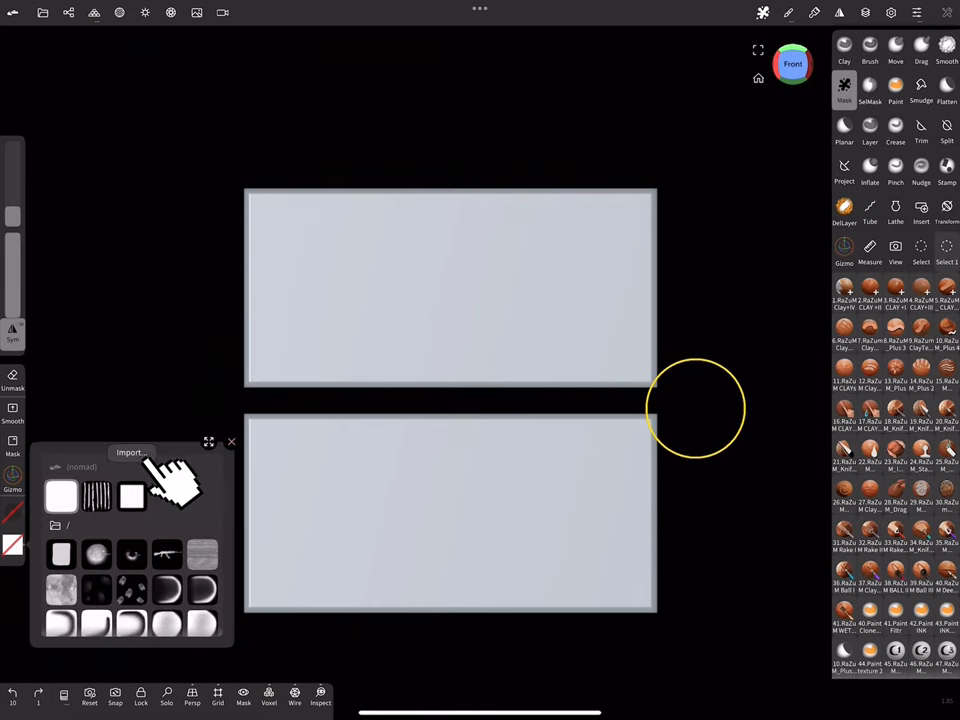
pyautogui.click(132, 452)
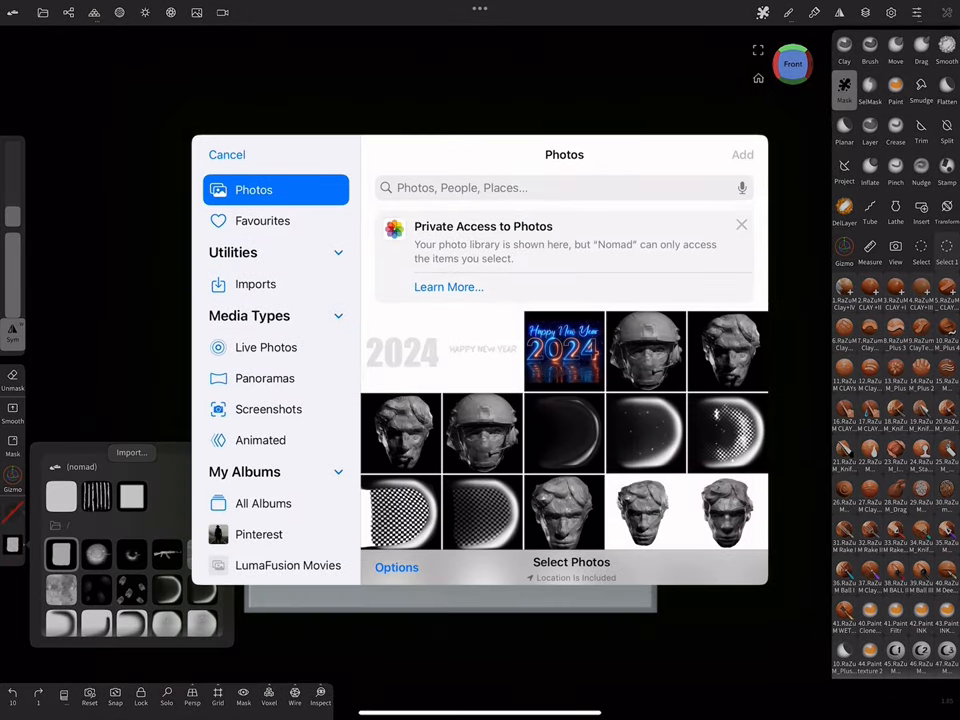
pyautogui.click(226, 154)
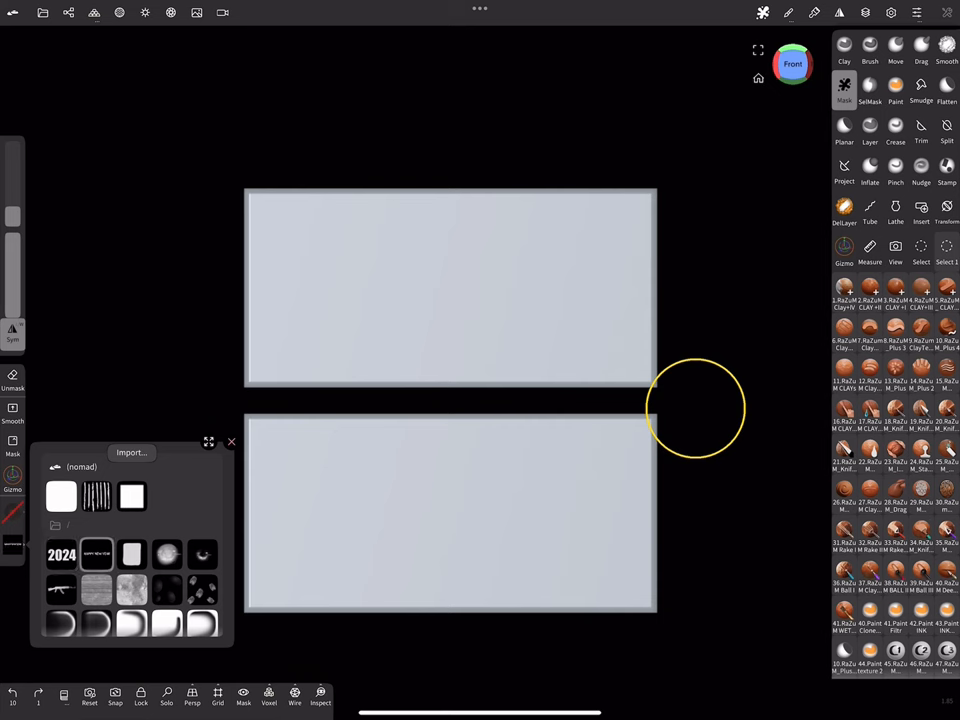
pyautogui.click(788, 12)
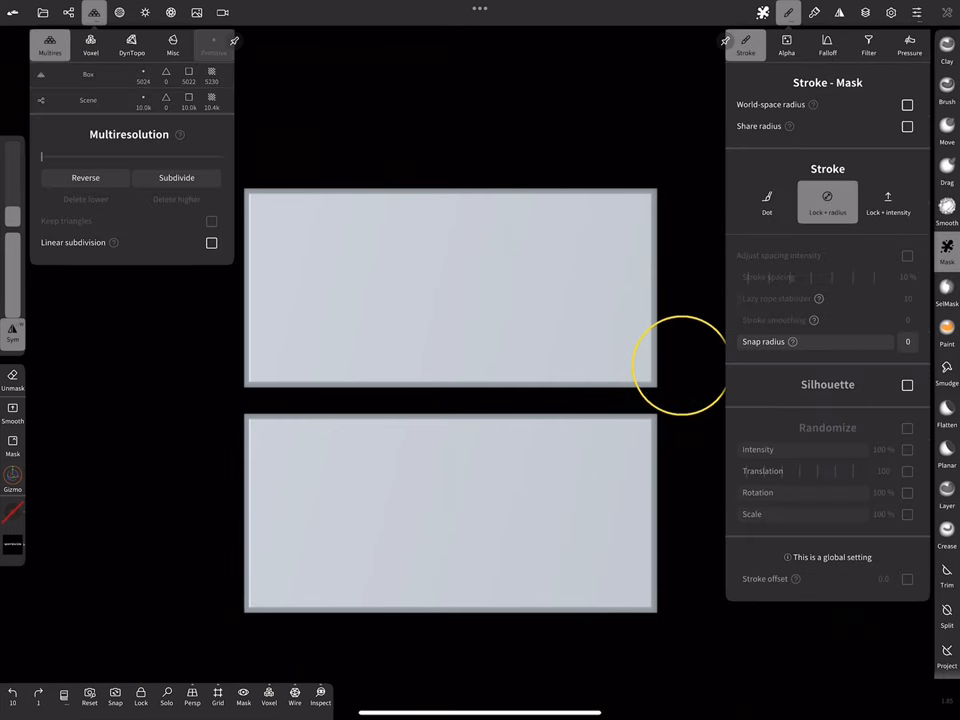
# Show the Mask tool's Shell thickness and Extract/Split settings beside the panels.
pyautogui.click(176, 176)
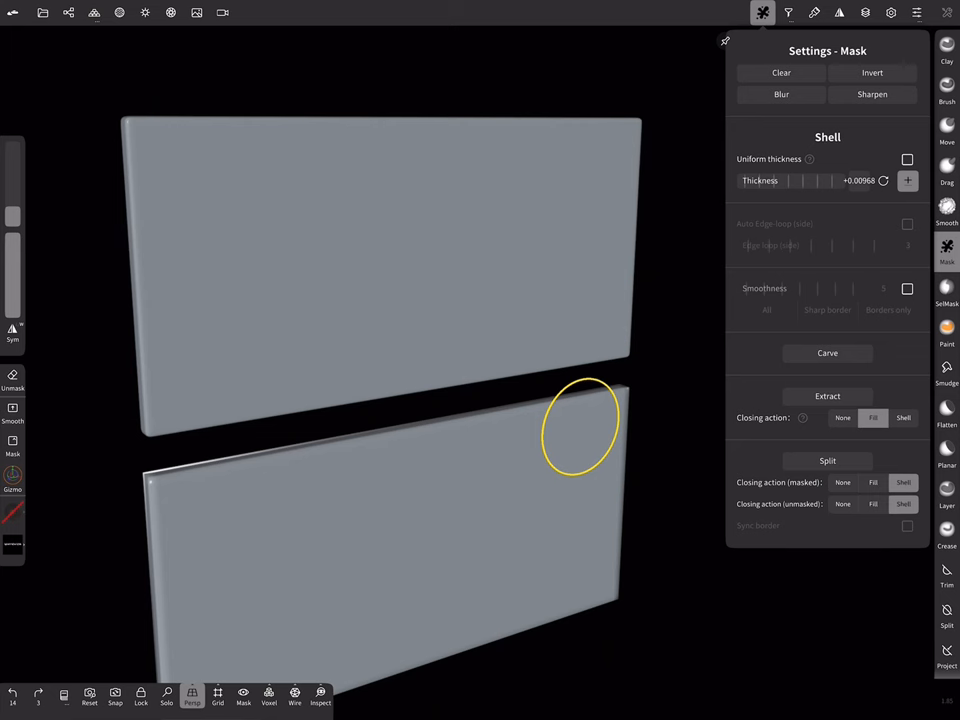
pyautogui.click(788, 12)
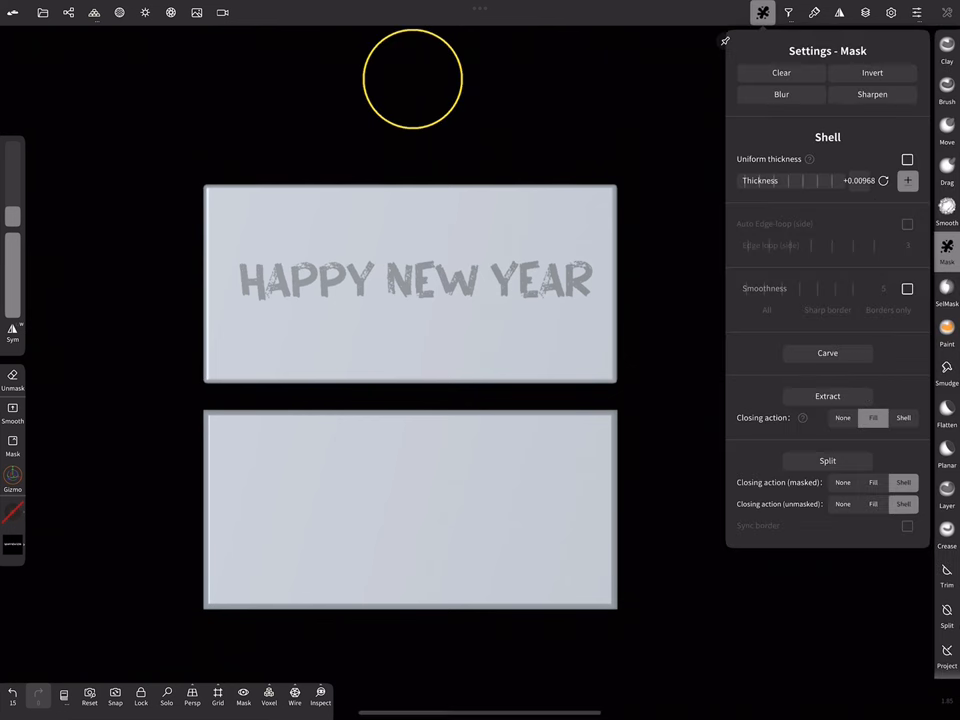
# Extract the masked HAPPY NEW YEAR and 2024 lettering into separate 3D objects.
pyautogui.click(828, 352)
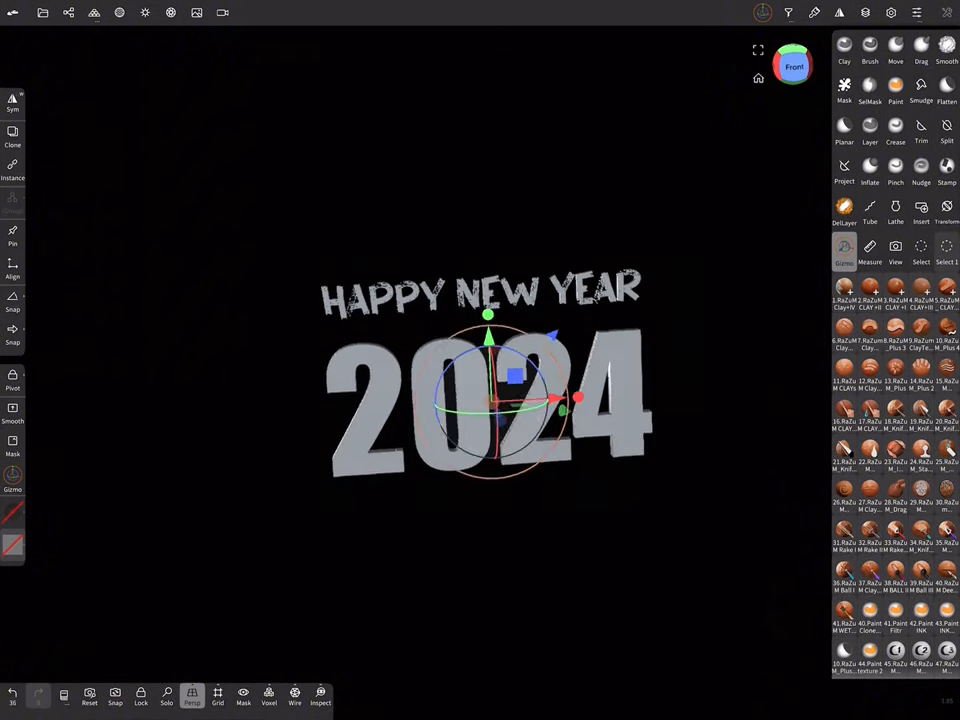
# Add a Box, resize it into a thin wide slab under the text and validate it.
pyautogui.click(68, 12)
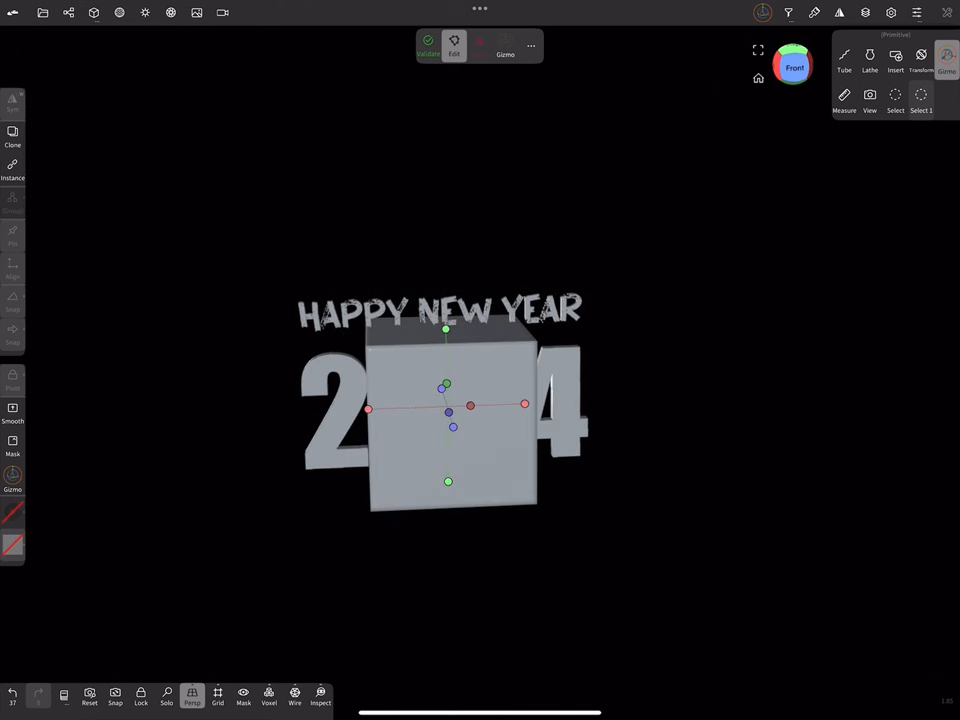
pyautogui.moveTo(470, 404); pyautogui.dragTo(456, 414)
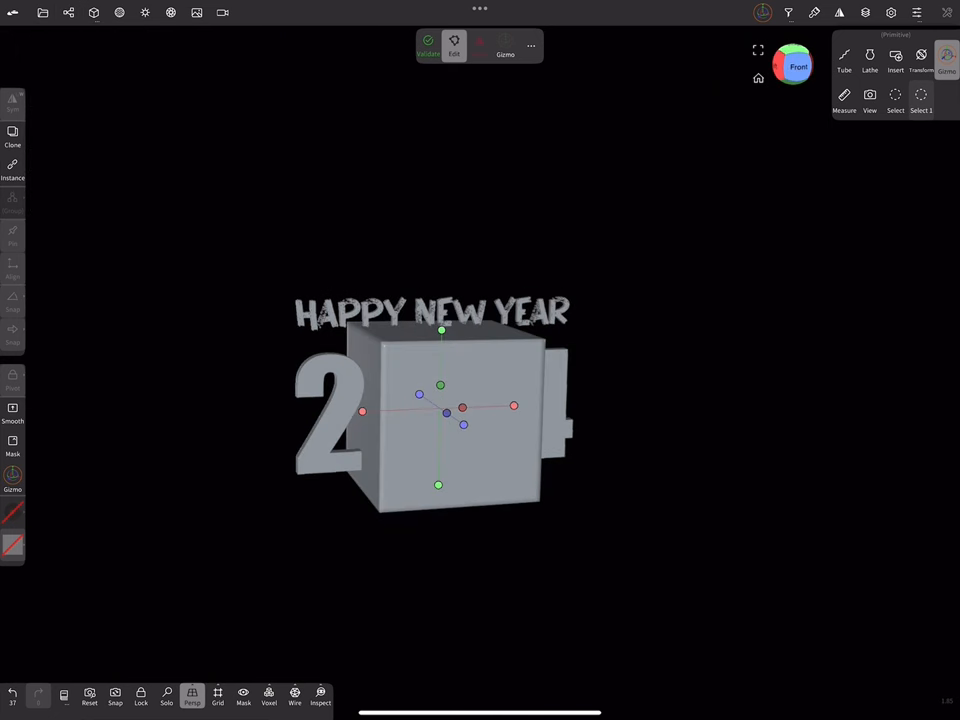
pyautogui.click(946, 50)
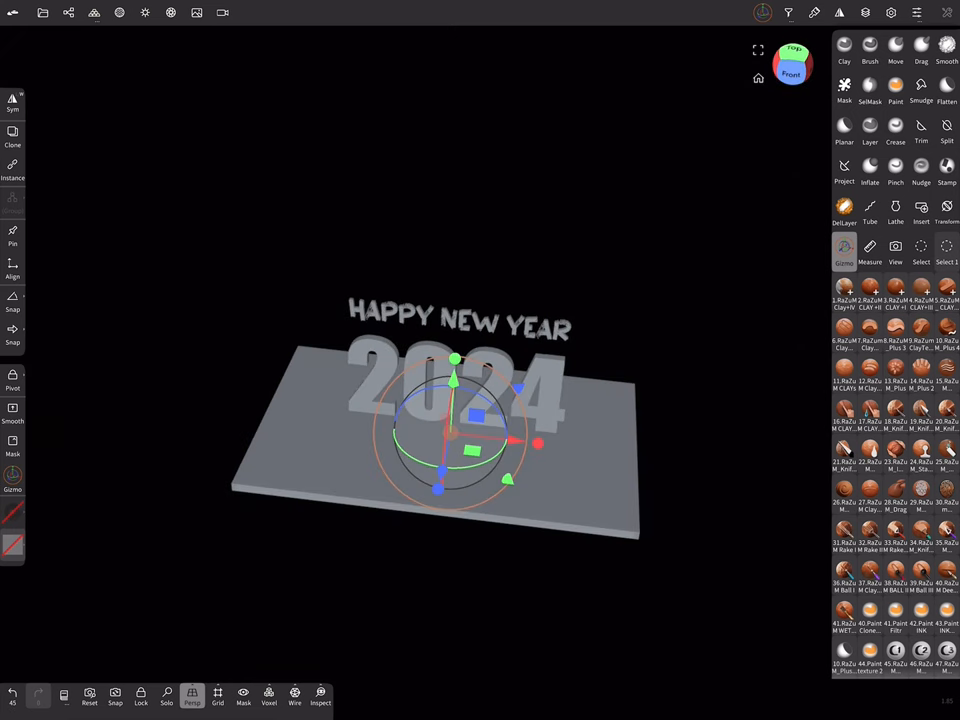
# Roughen the top of the base slab into uneven wavy ripples with a sculpting brush.
pyautogui.click(946, 164)
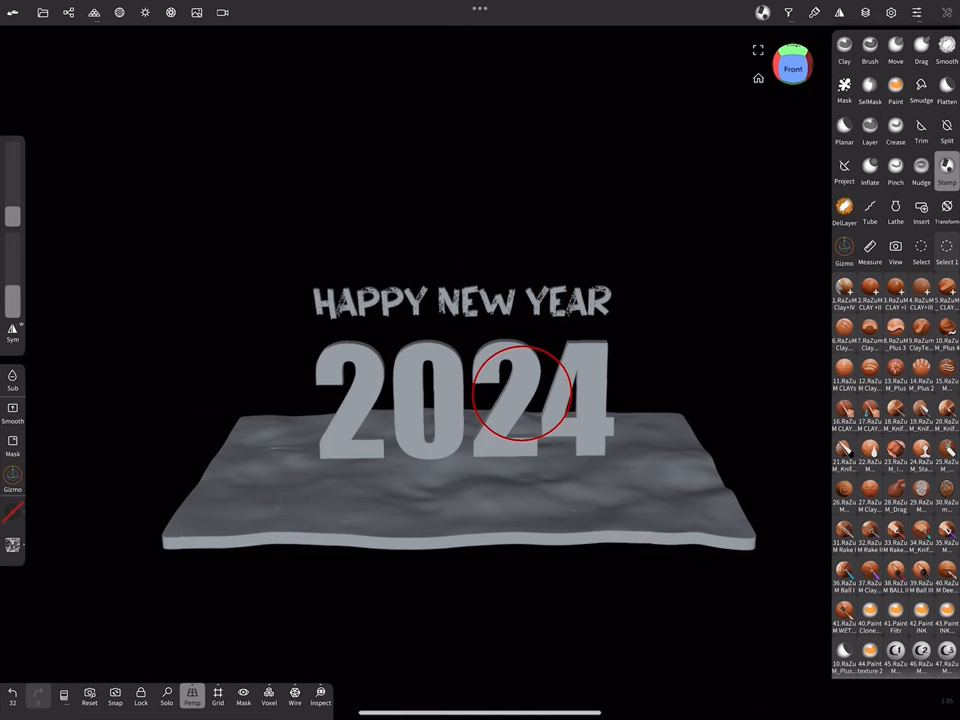
# Switch the rippled slab to a Refraction material and paint it glossy like dark water.
pyautogui.click(120, 12)
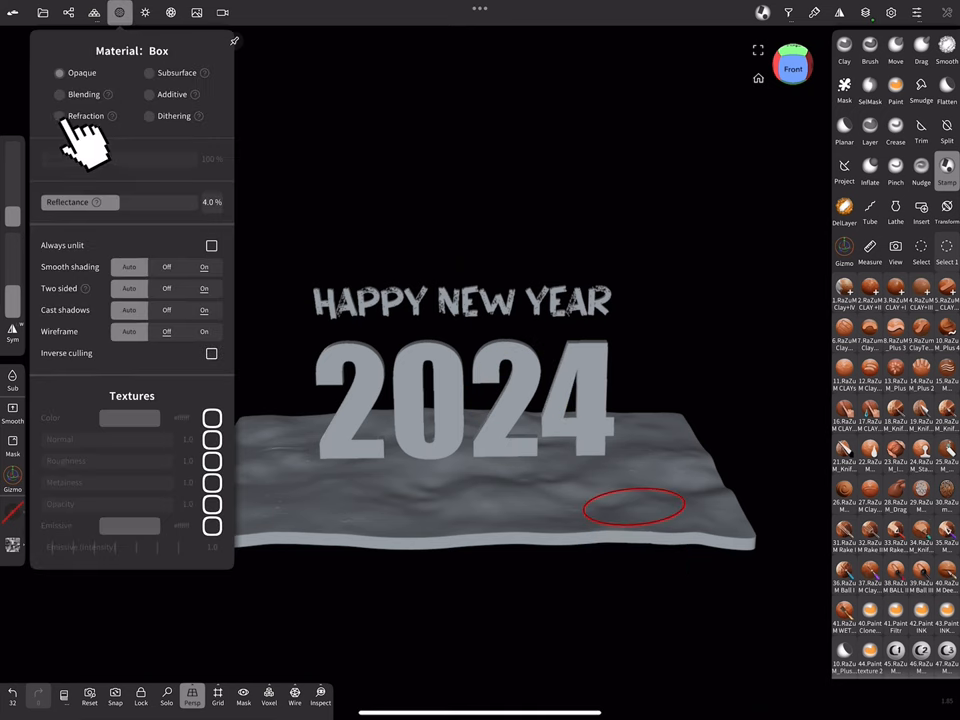
pyautogui.click(60, 114)
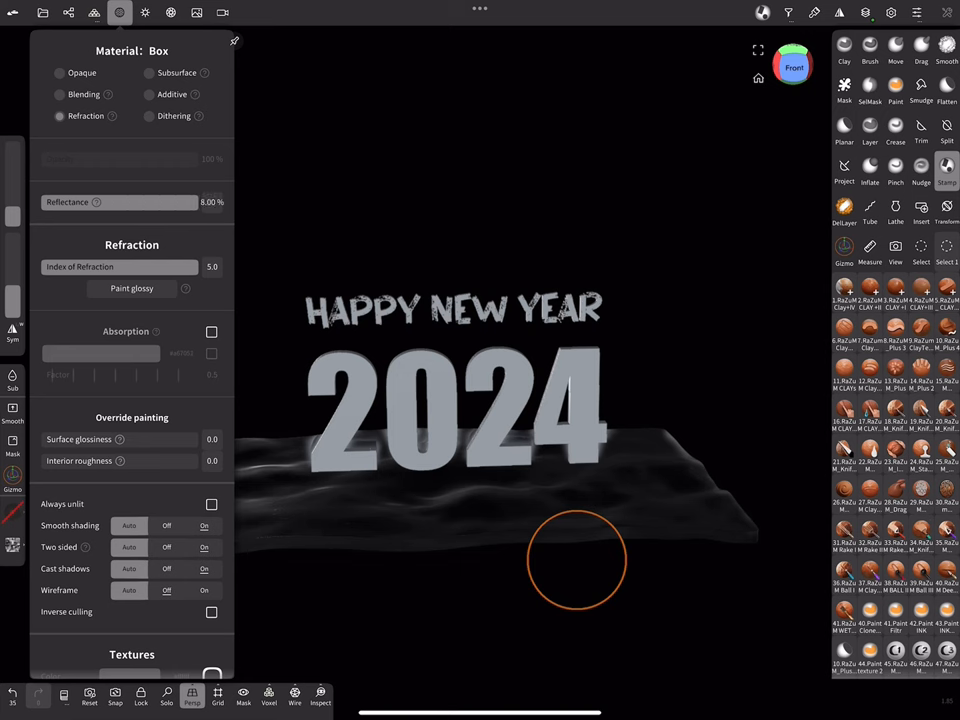
pyautogui.click(212, 332)
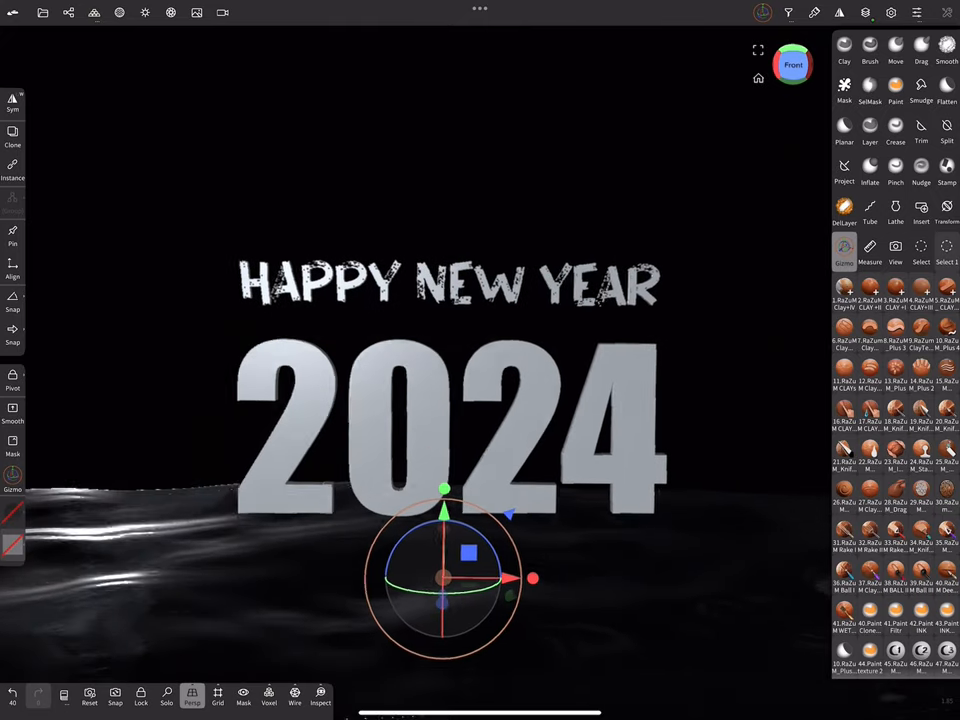
# Paint the 2024 text a vivid pink-purple, then move on to the HAPPY NEW YEAR text.
pyautogui.click(170, 12)
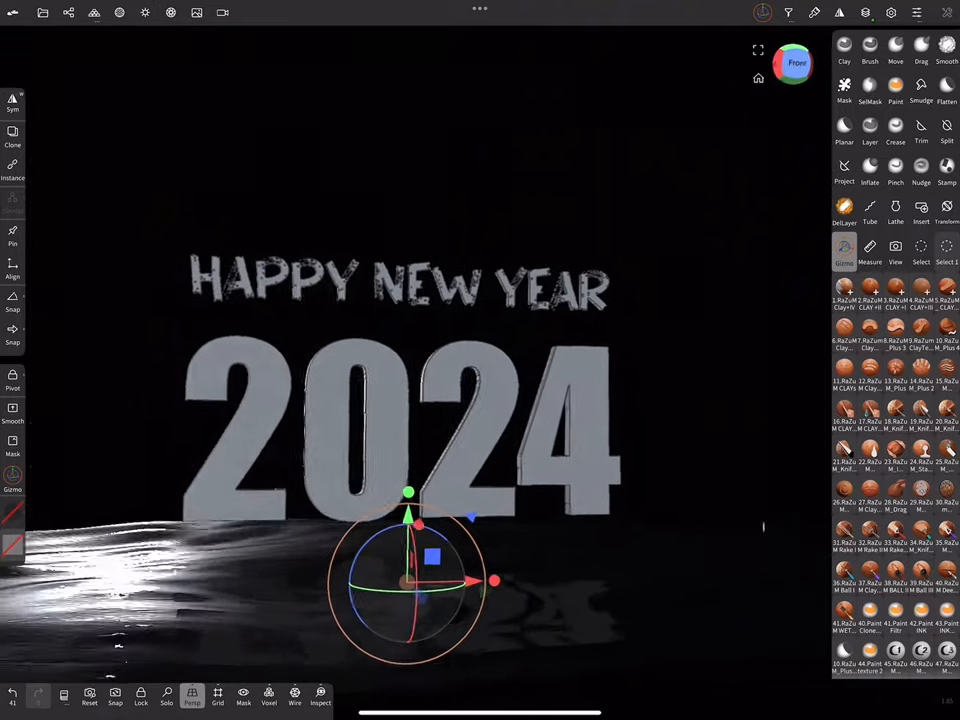
pyautogui.click(120, 12)
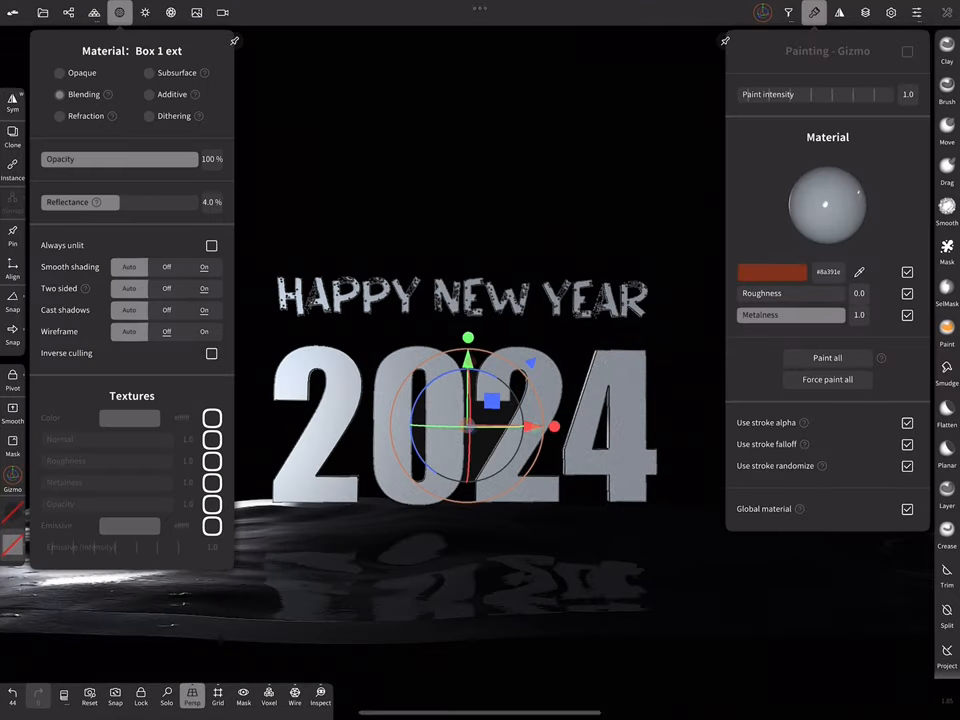
pyautogui.click(772, 272)
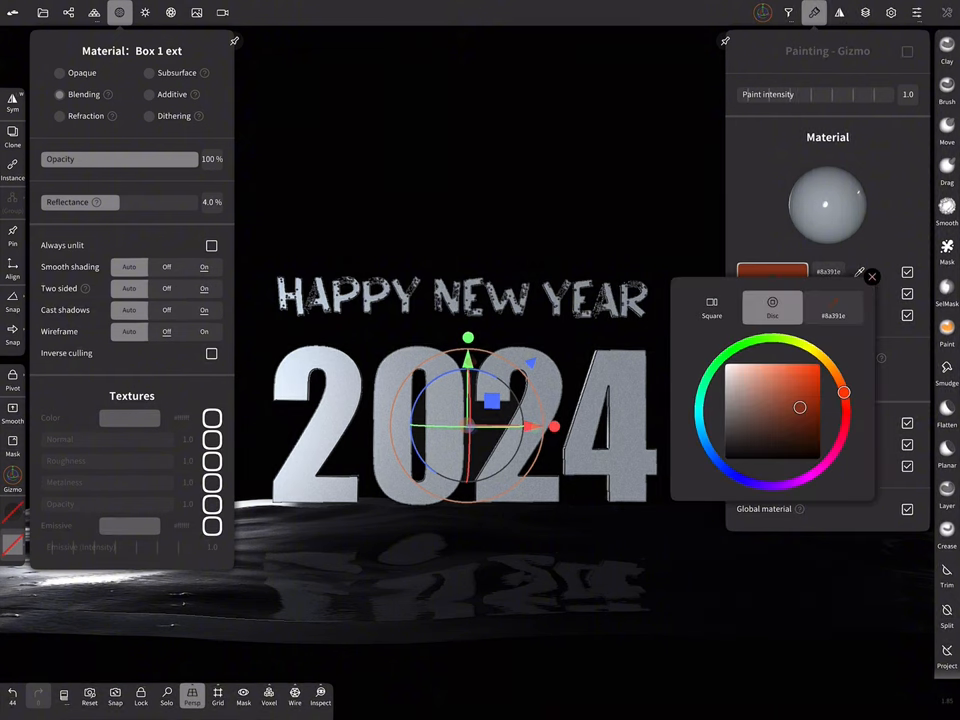
pyautogui.moveTo(844, 392); pyautogui.dragTo(772, 488)
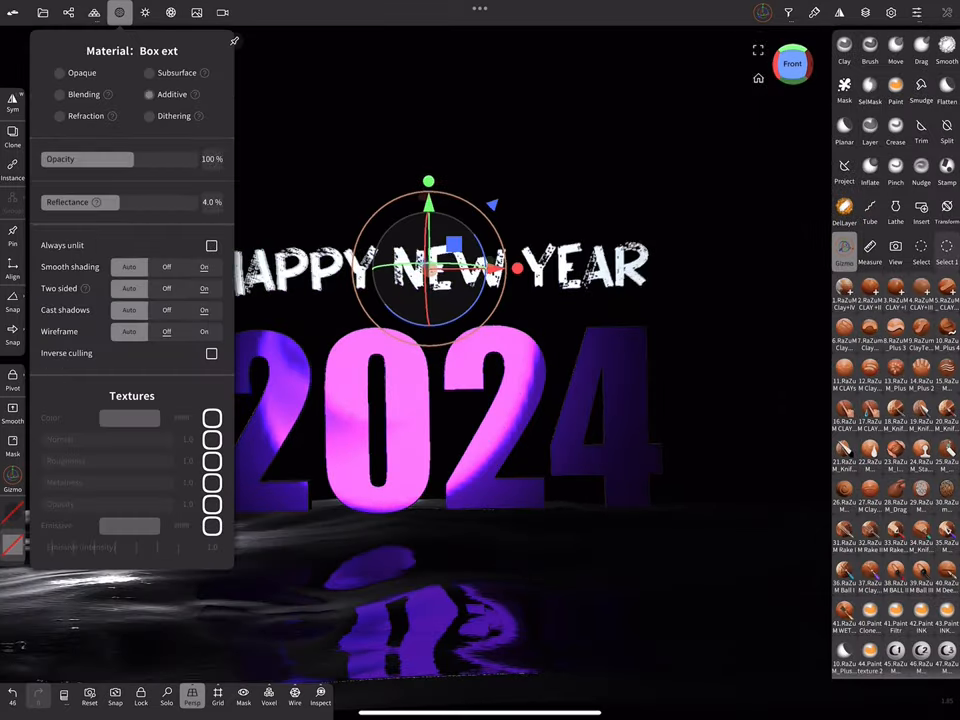
pyautogui.click(212, 244)
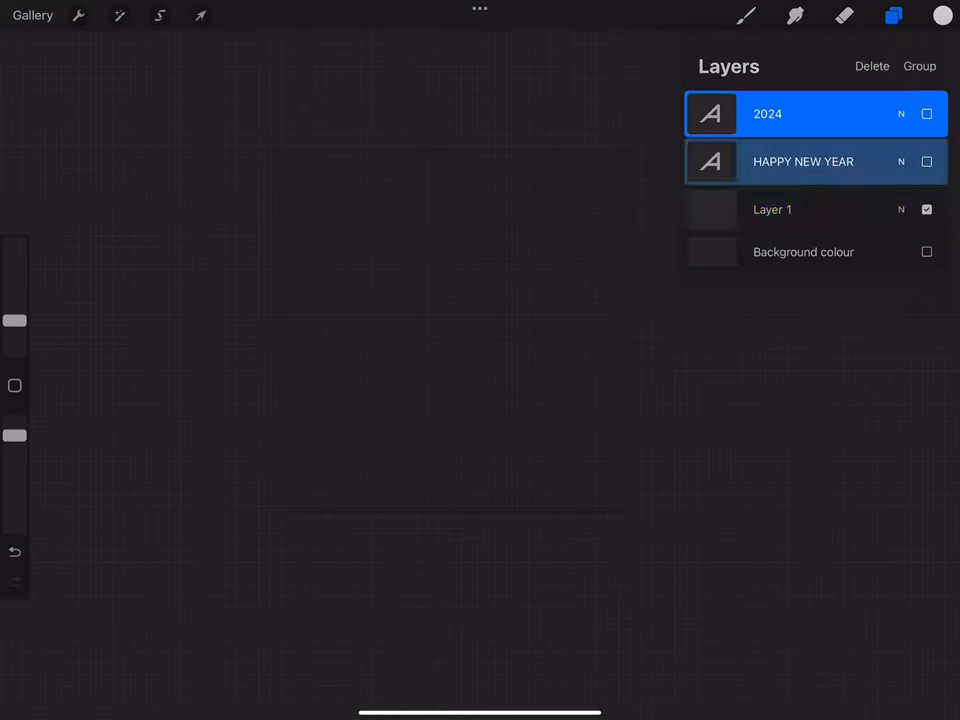
# Make a white-speckled snow texture on a dark background and export the image.
pyautogui.click(892, 16)
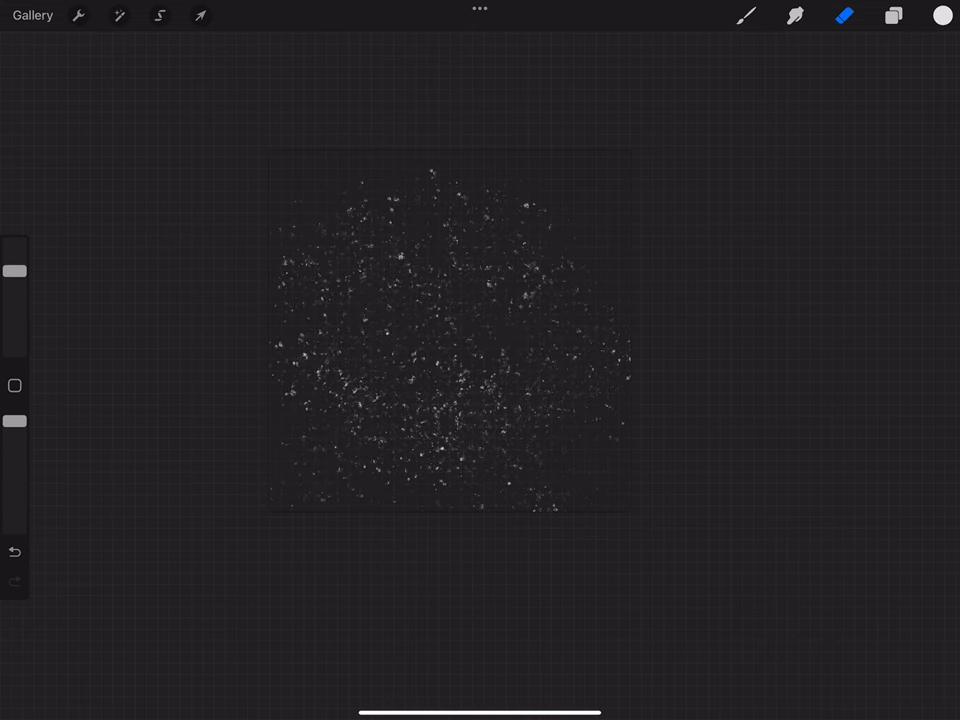
pyautogui.click(80, 16)
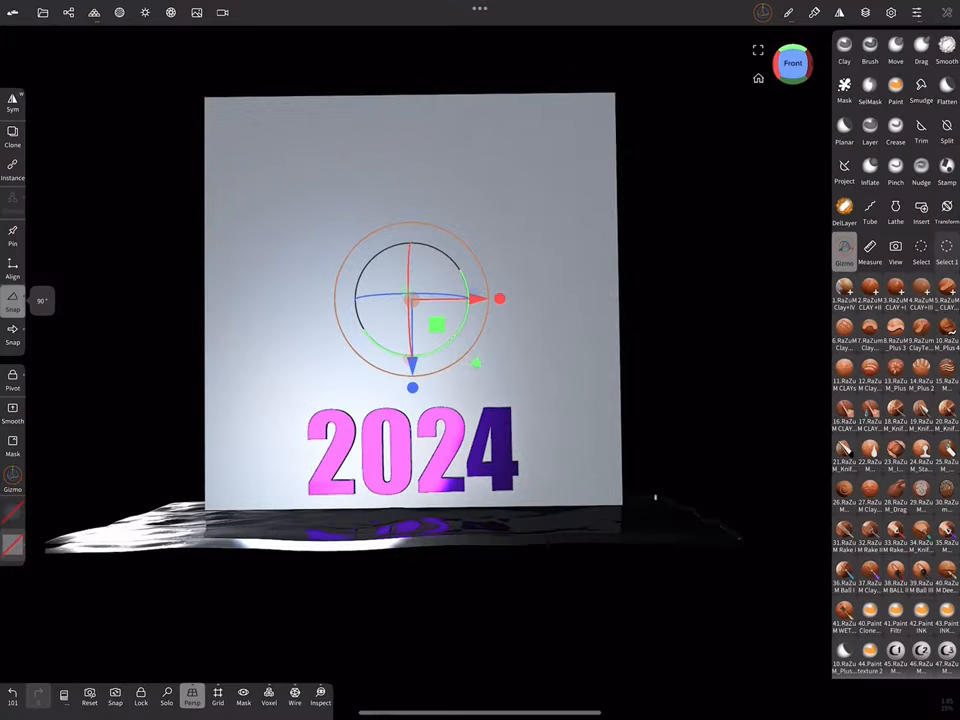
# Texture the backdrop plane with the snow image and tint the water's absorption purple.
pyautogui.click(120, 12)
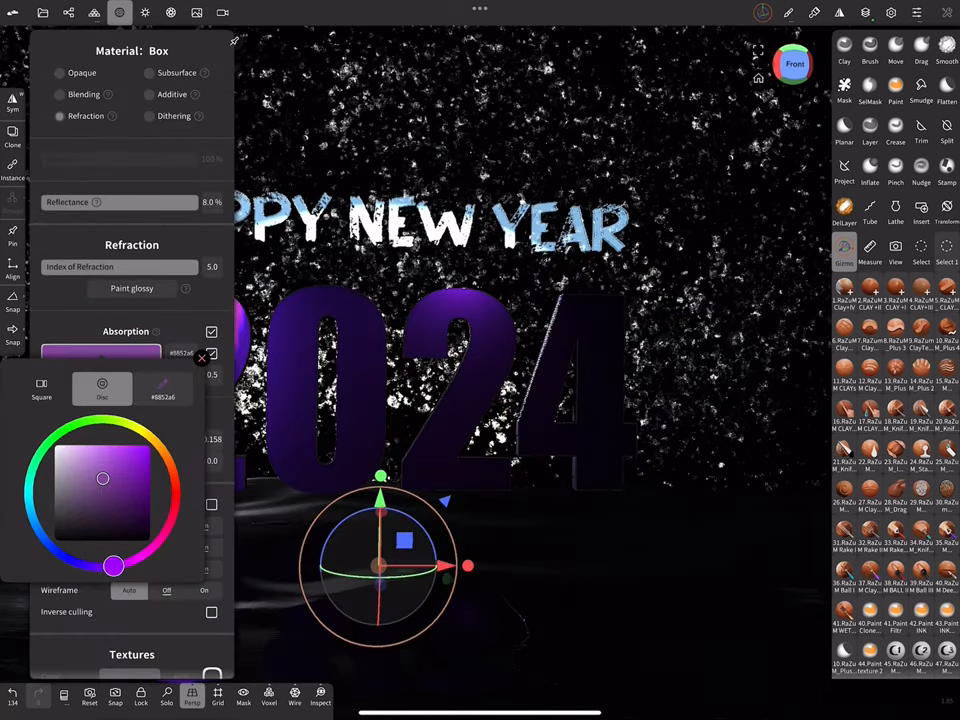
pyautogui.click(204, 356)
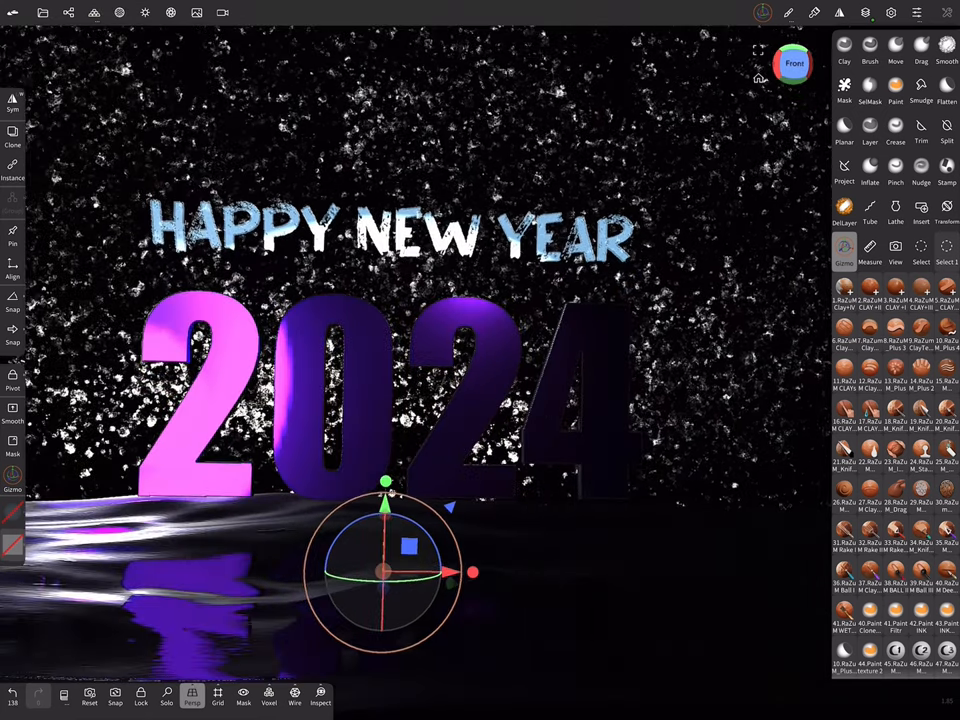
pyautogui.click(120, 12)
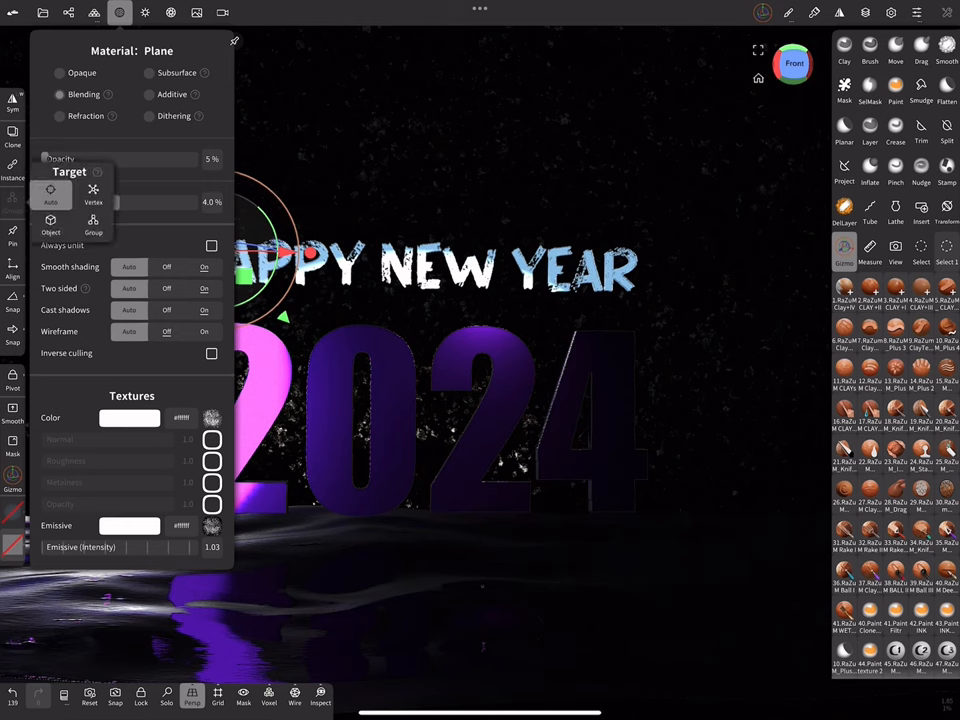
# Choose a different environment HDRI so 2024 turns blue above pink water.
pyautogui.click(144, 12)
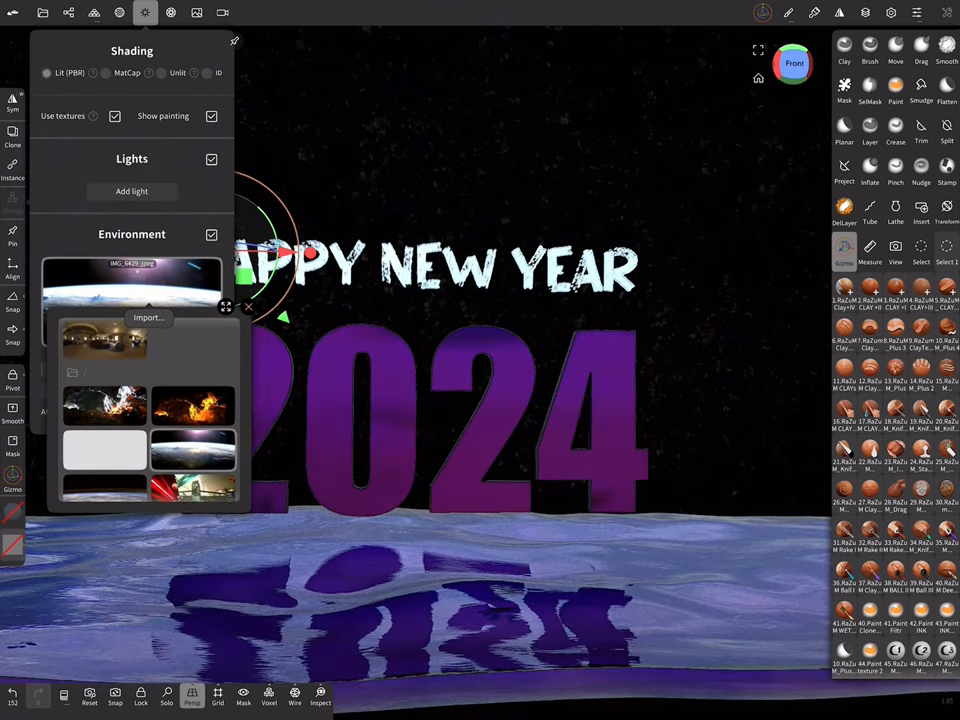
pyautogui.click(104, 340)
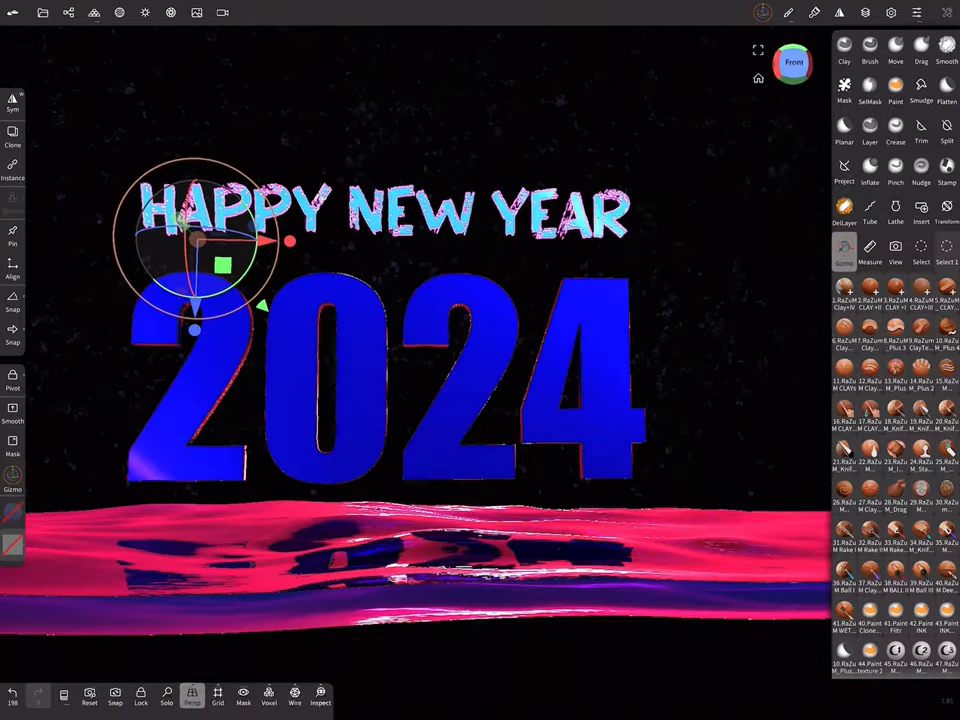
# Enable Ambient Occlusion and Bloom in Post Process so the lettering glows.
pyautogui.click(170, 12)
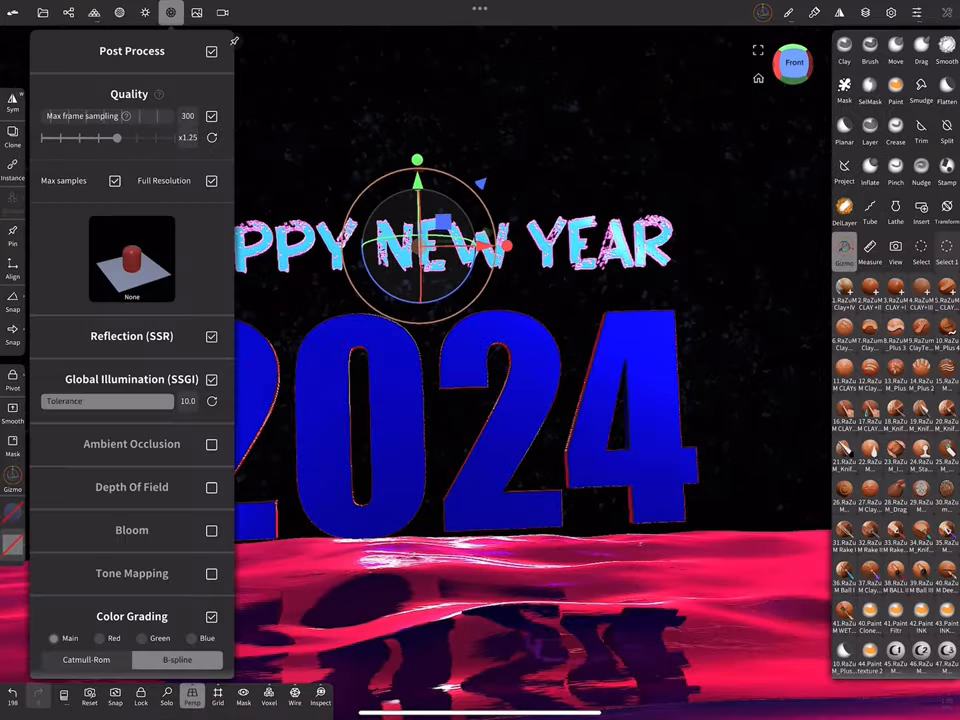
pyautogui.click(212, 444)
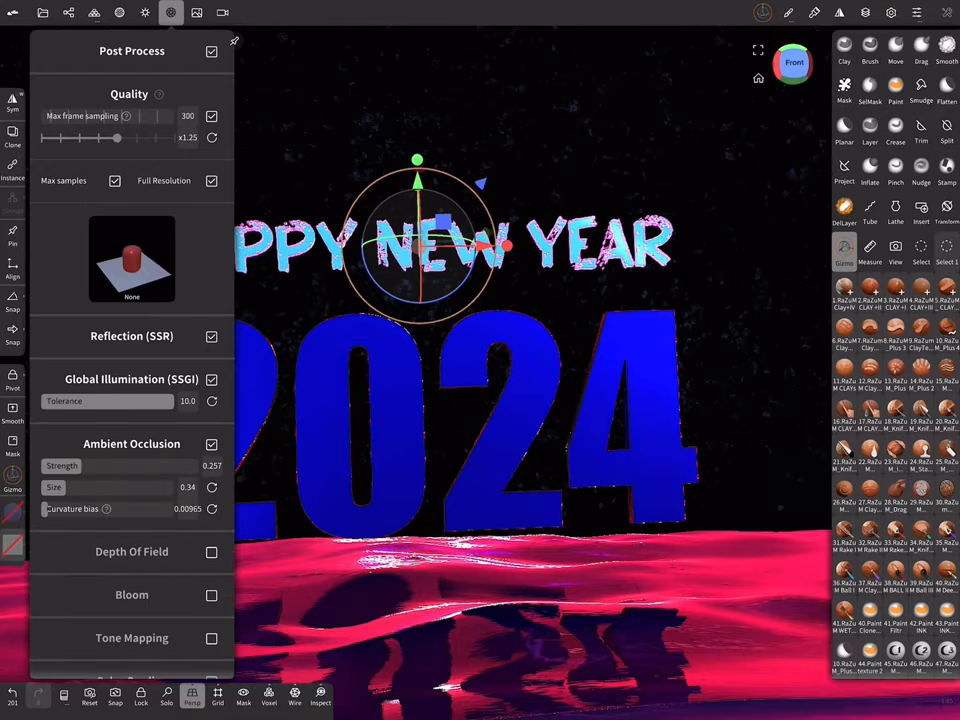
pyautogui.click(212, 594)
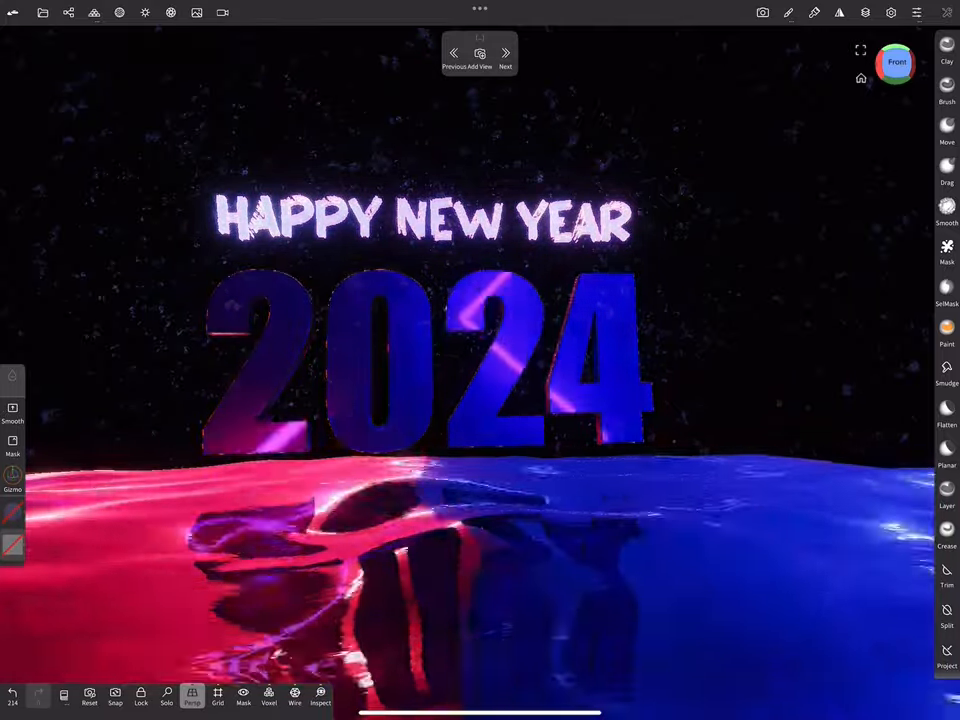
pyautogui.click(170, 12)
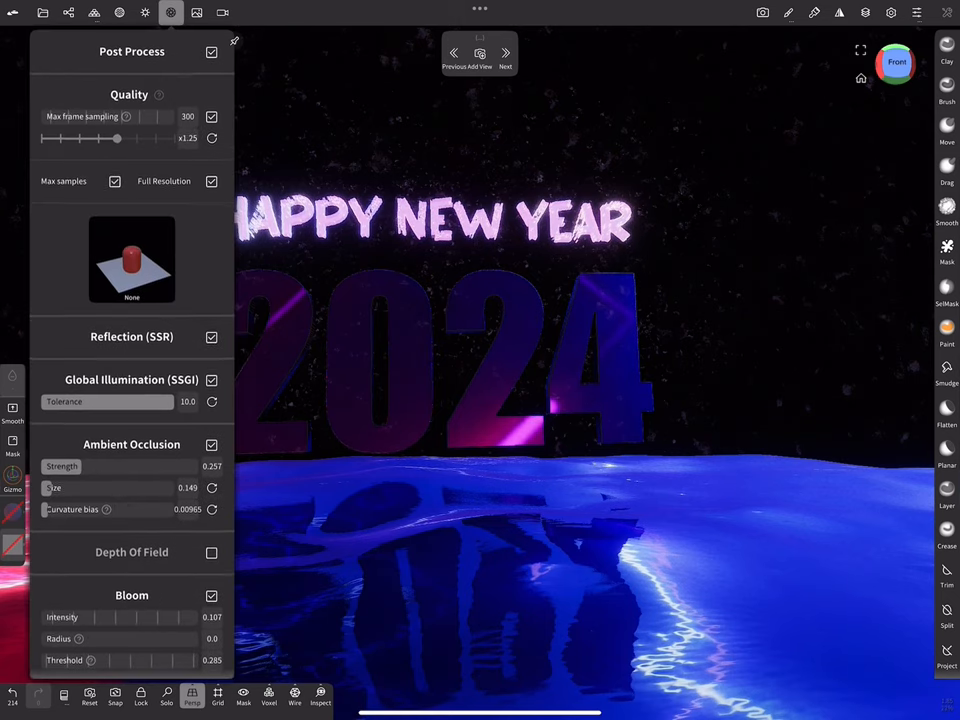